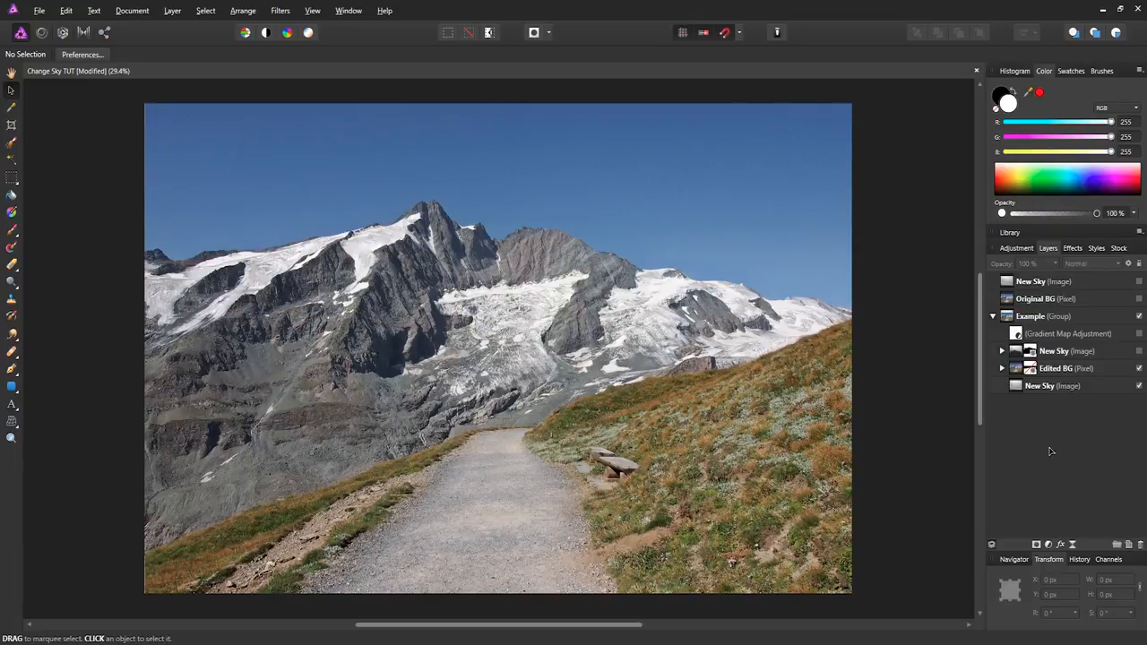
mouse_move(997, 473)
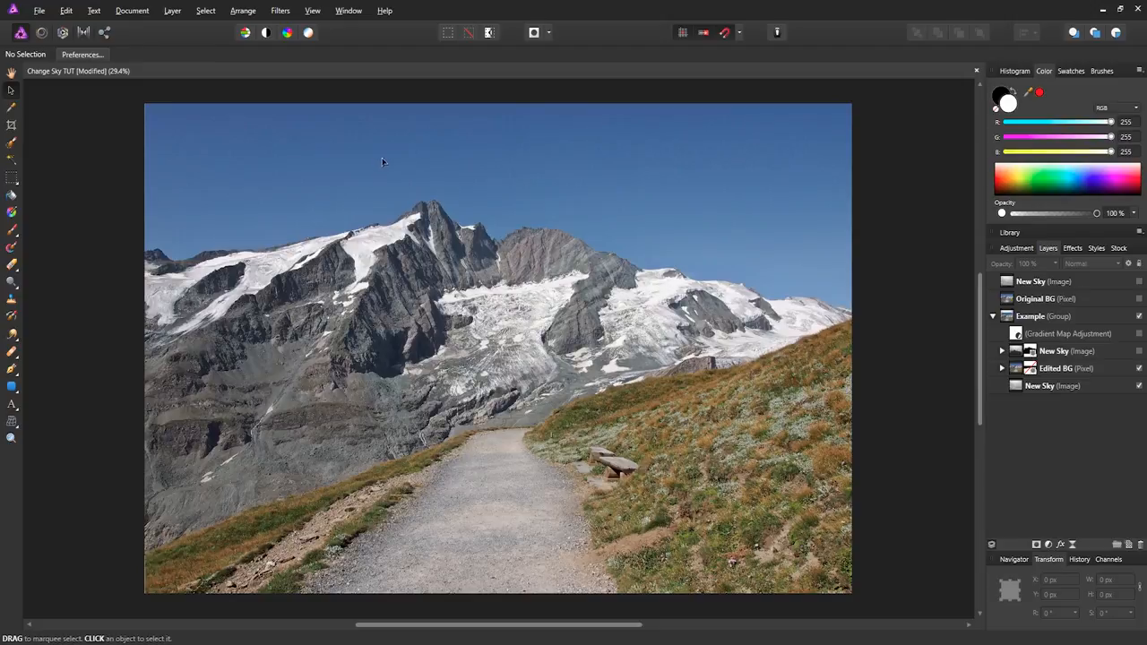
mouse_move(688, 258)
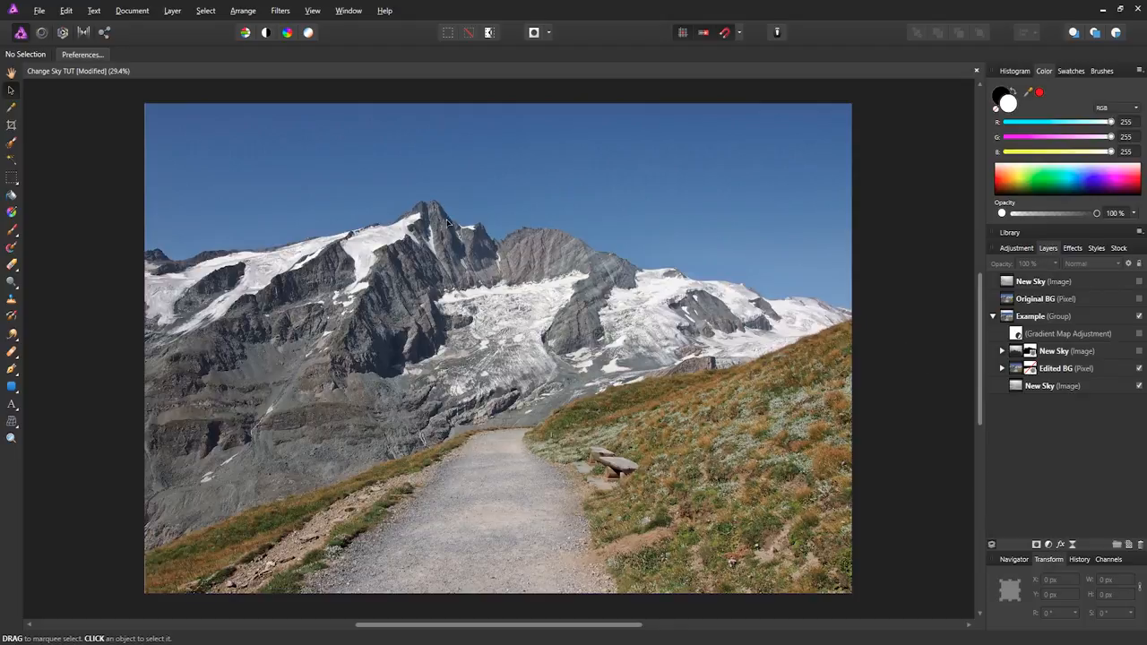
mouse_move(708, 212)
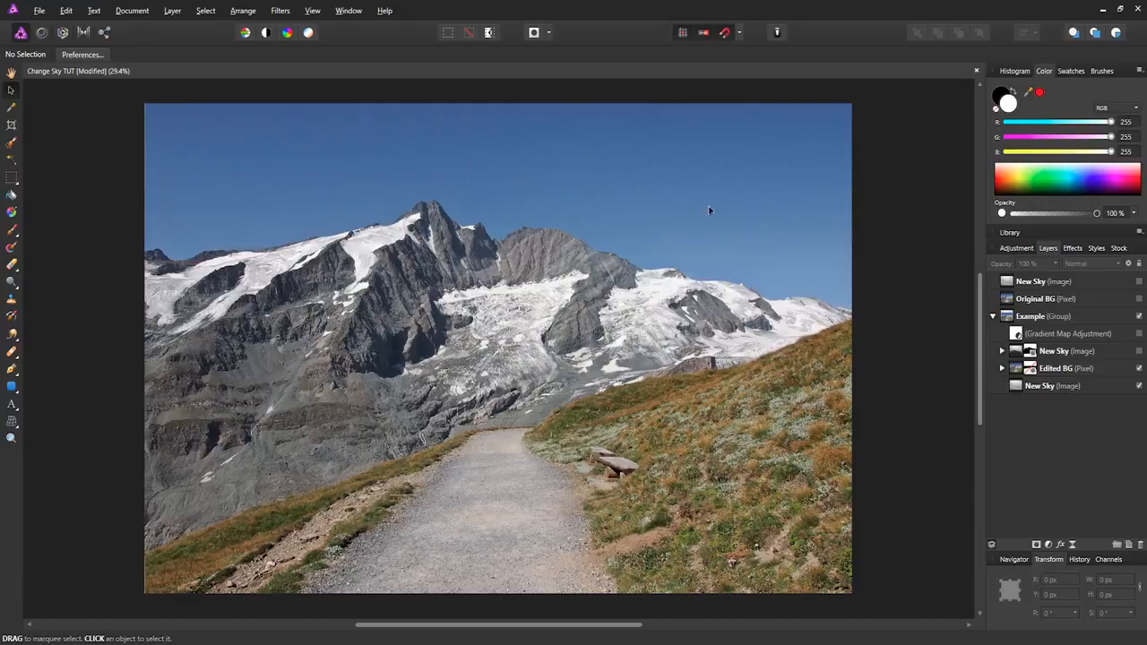
mouse_move(1036, 432)
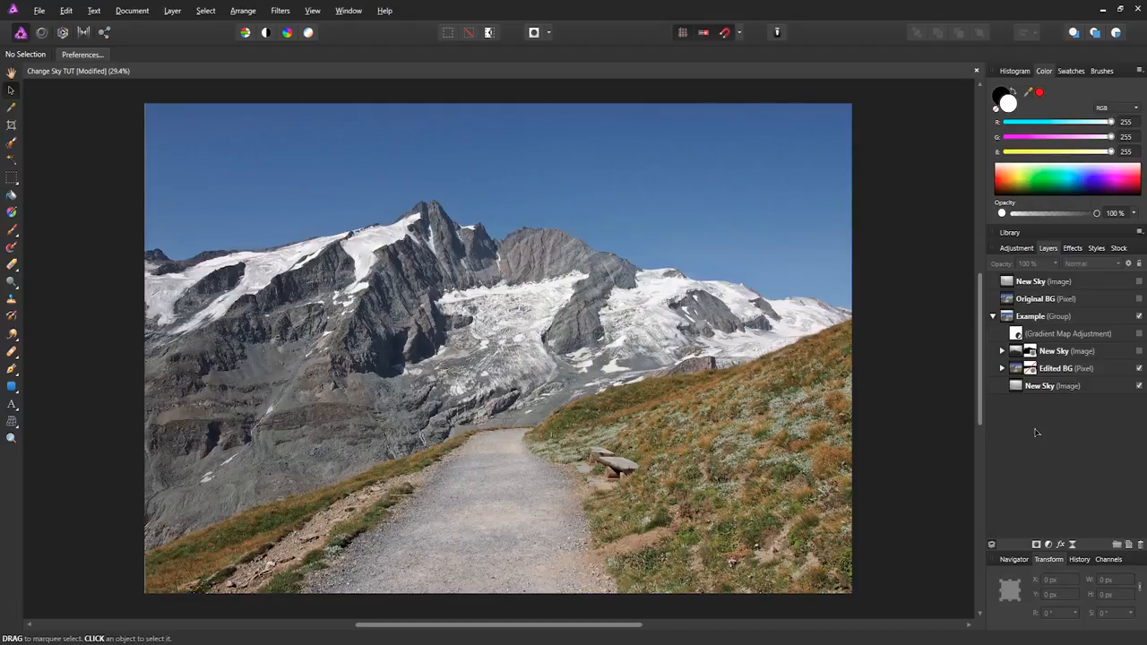
mouse_move(697, 292)
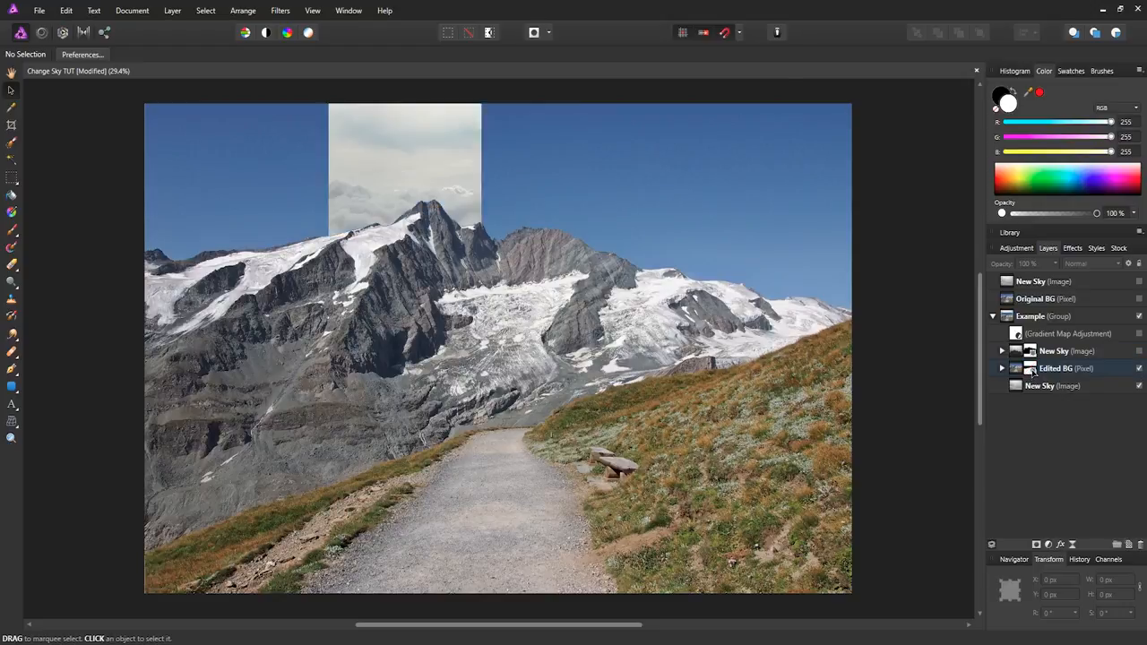
- Reveal the Example group's New Sky, drifting-cloud and blue-green Gradient Map layers over the mountain photo
left_click(1138, 349)
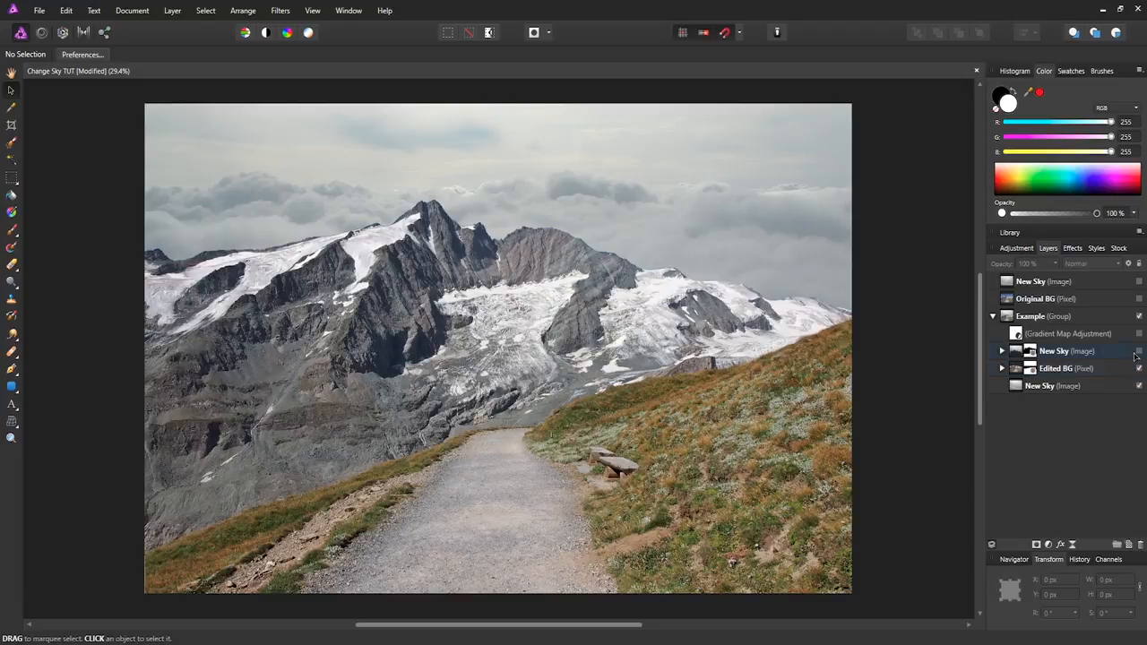
left_click(1140, 350)
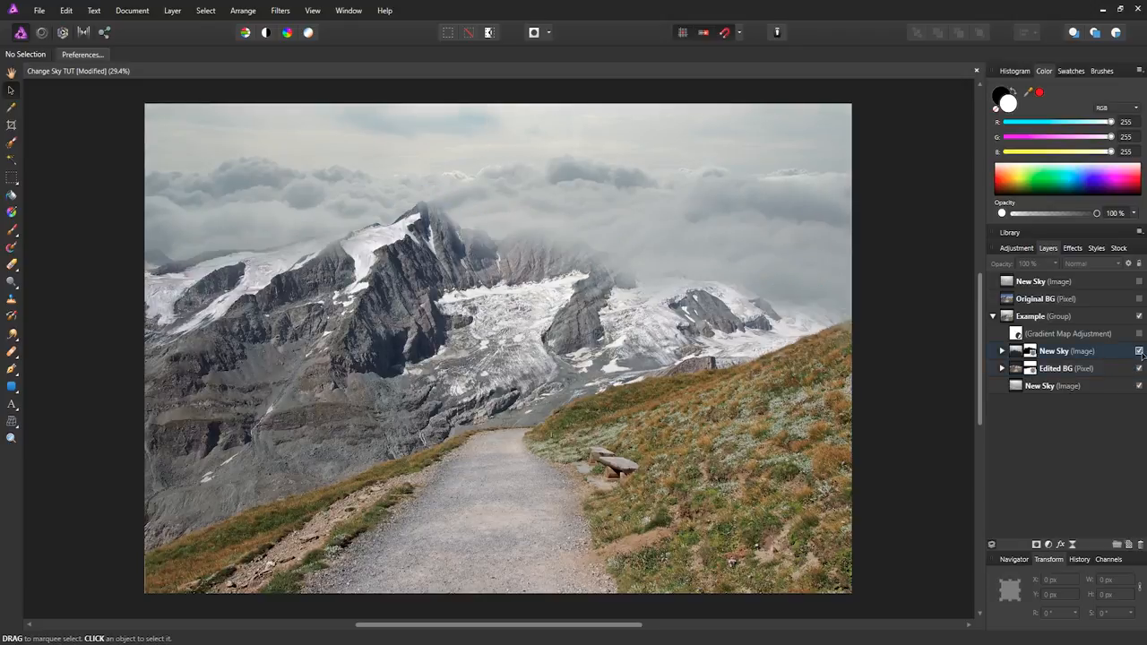
left_click(1138, 350)
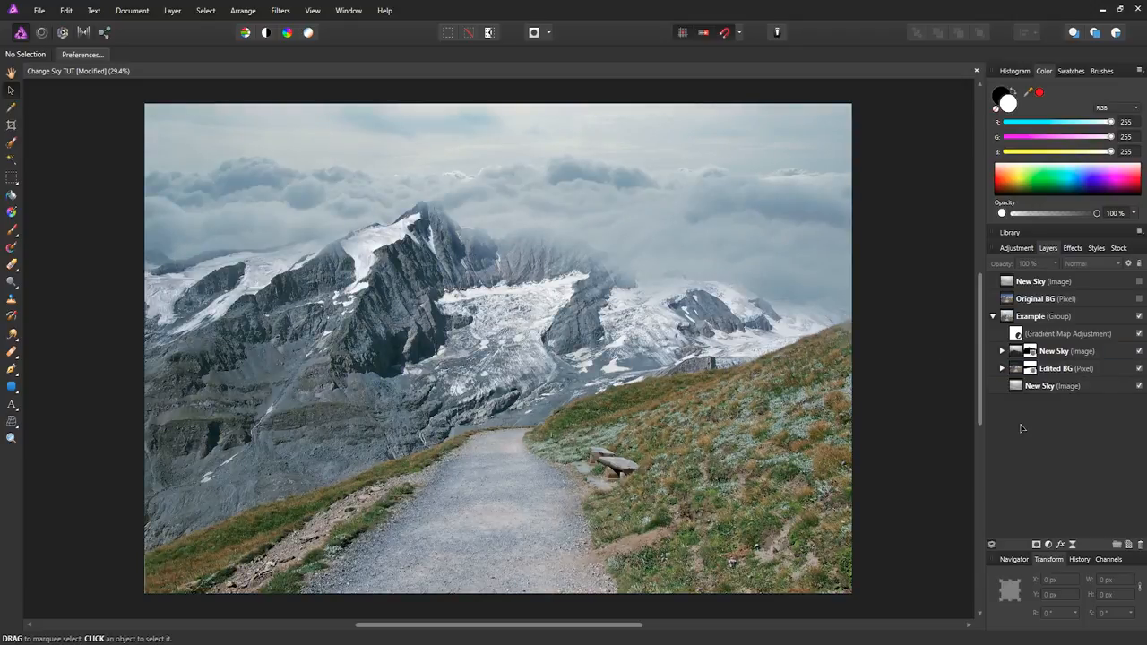
mouse_move(957, 429)
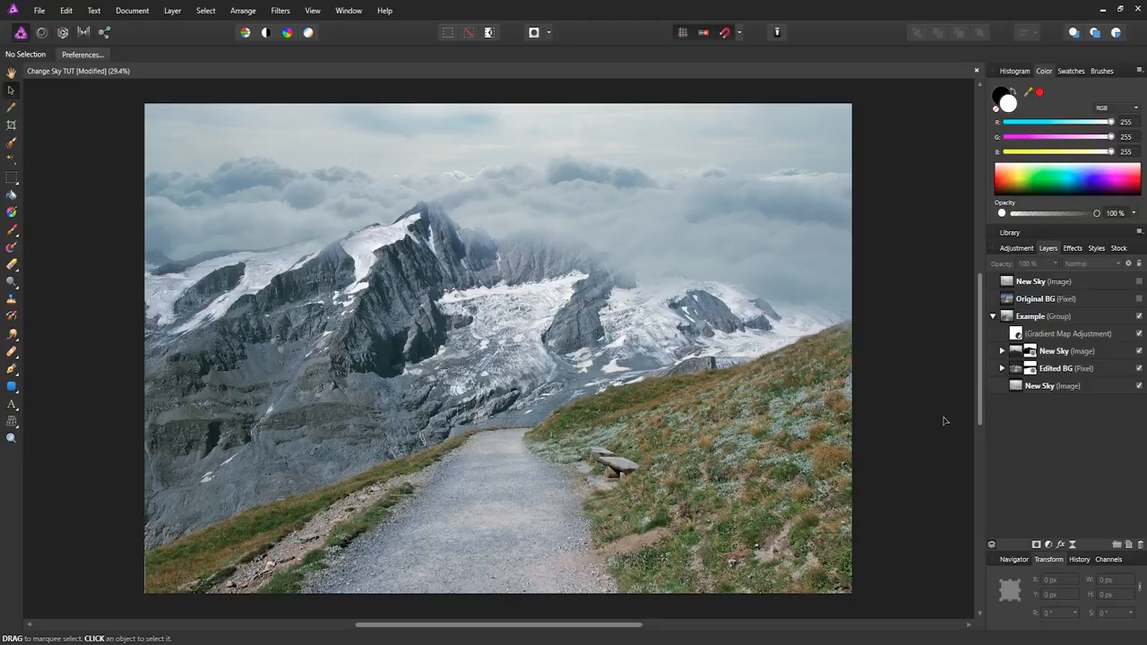
mouse_move(1078, 428)
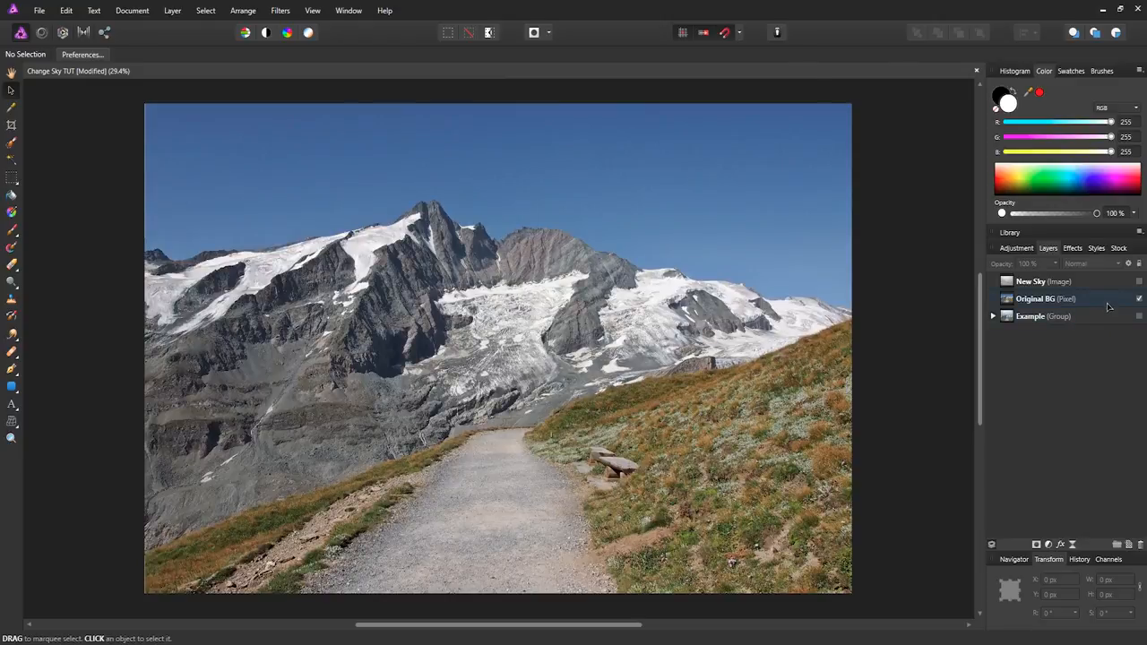
- Duplicate Original BG with Ctrl+J and name the copy 'Edited BG'
left_click(1036, 298)
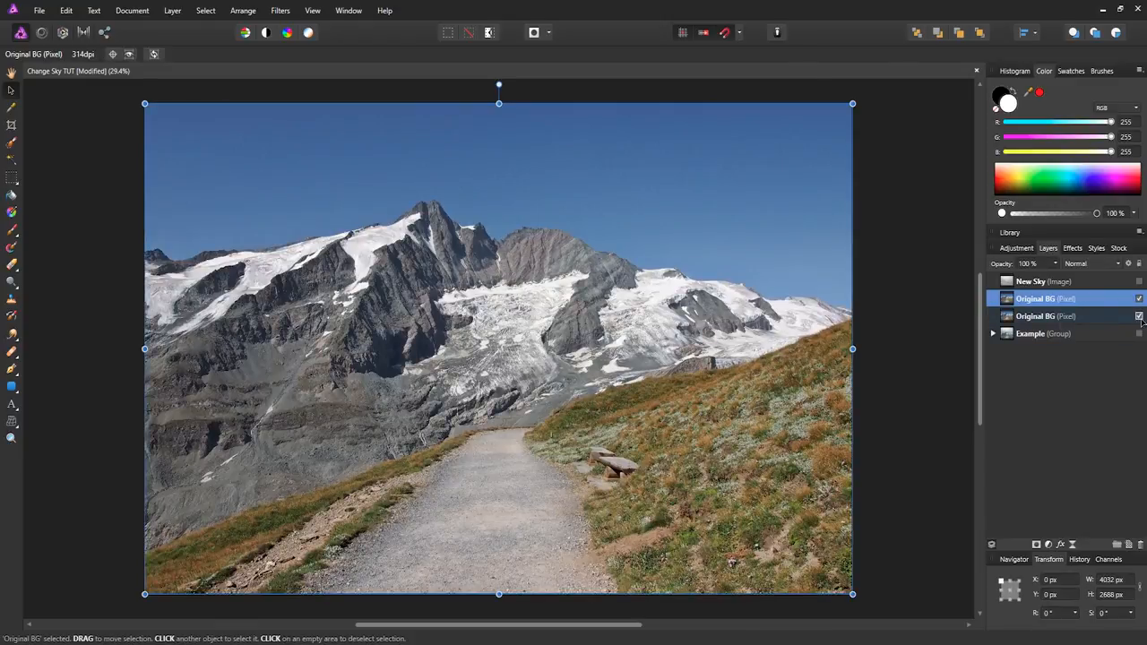
left_click(1138, 316)
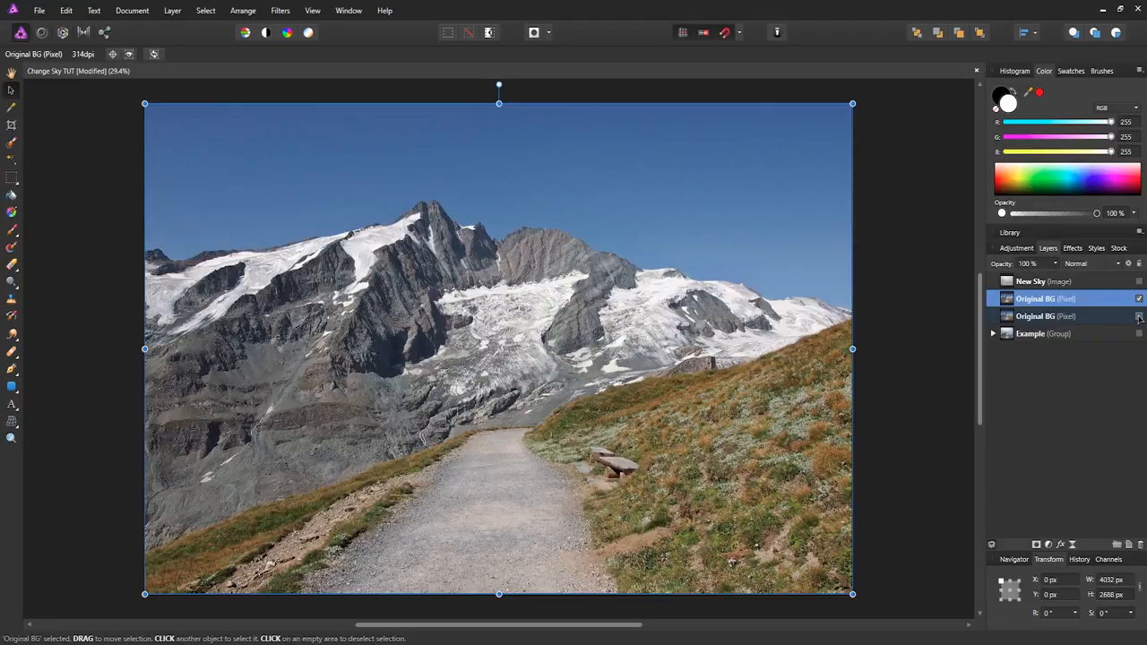
left_click(1140, 298)
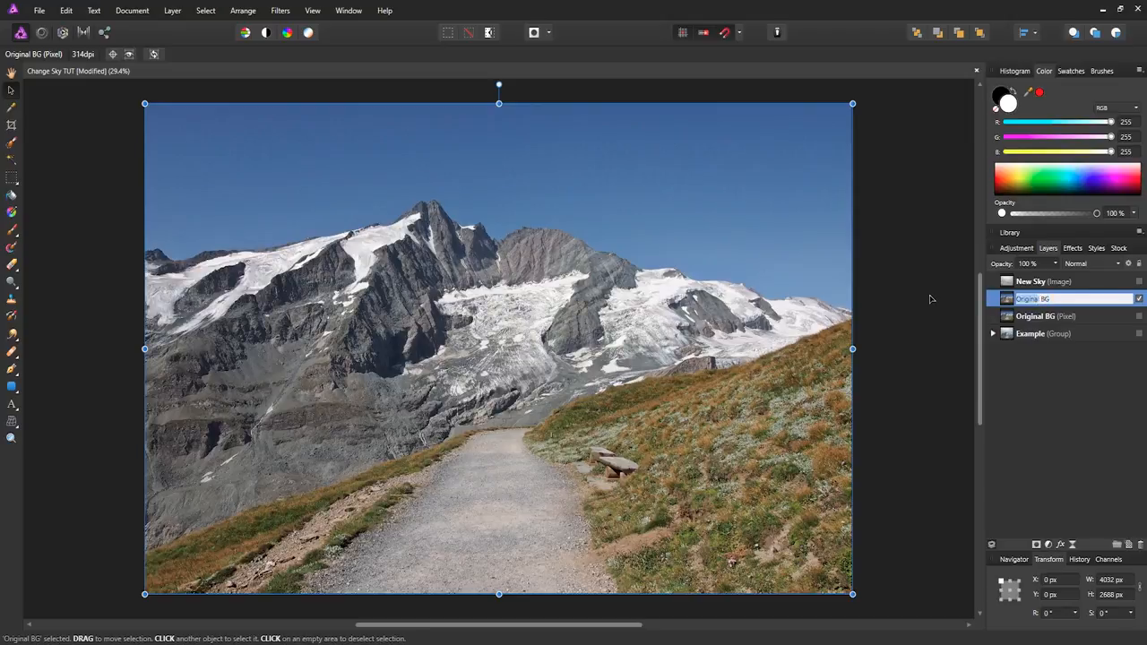
double_click(1032, 298)
type("Edited")
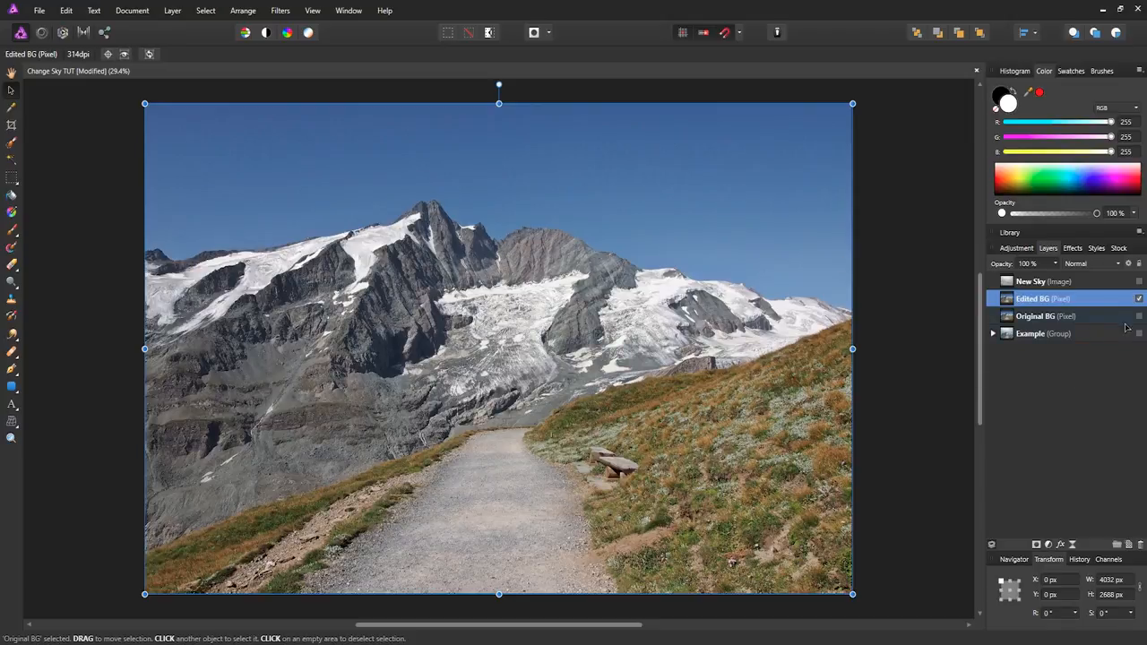
left_click(1040, 281)
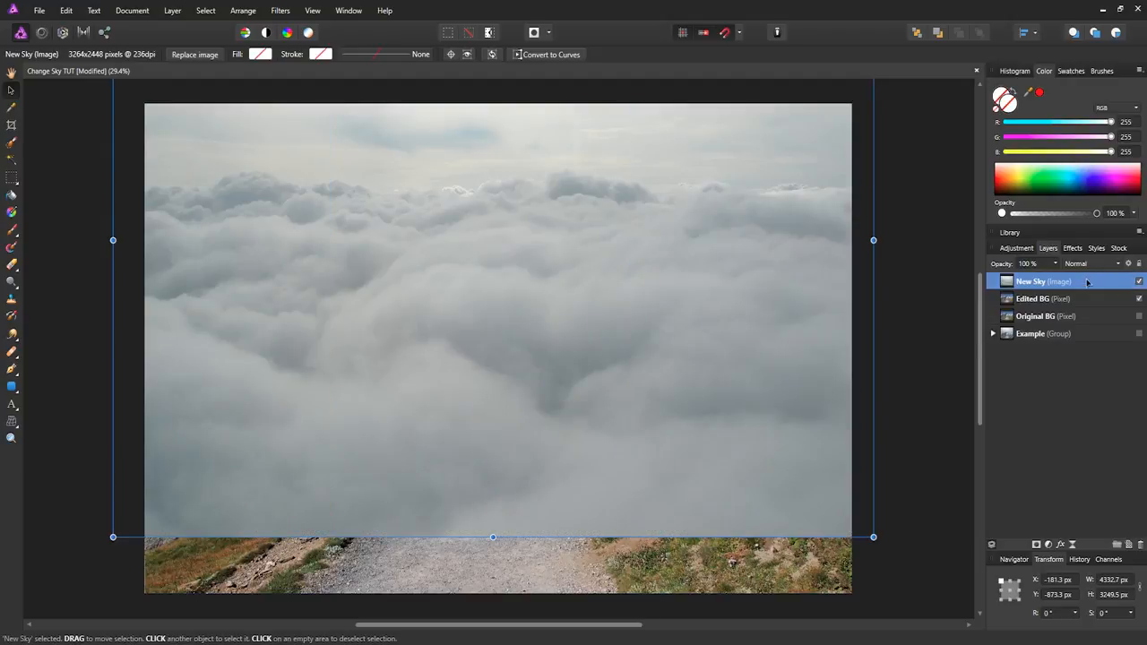
- Move New Sky beneath Edited BG and leave Edited BG selected
double_click(1030, 281)
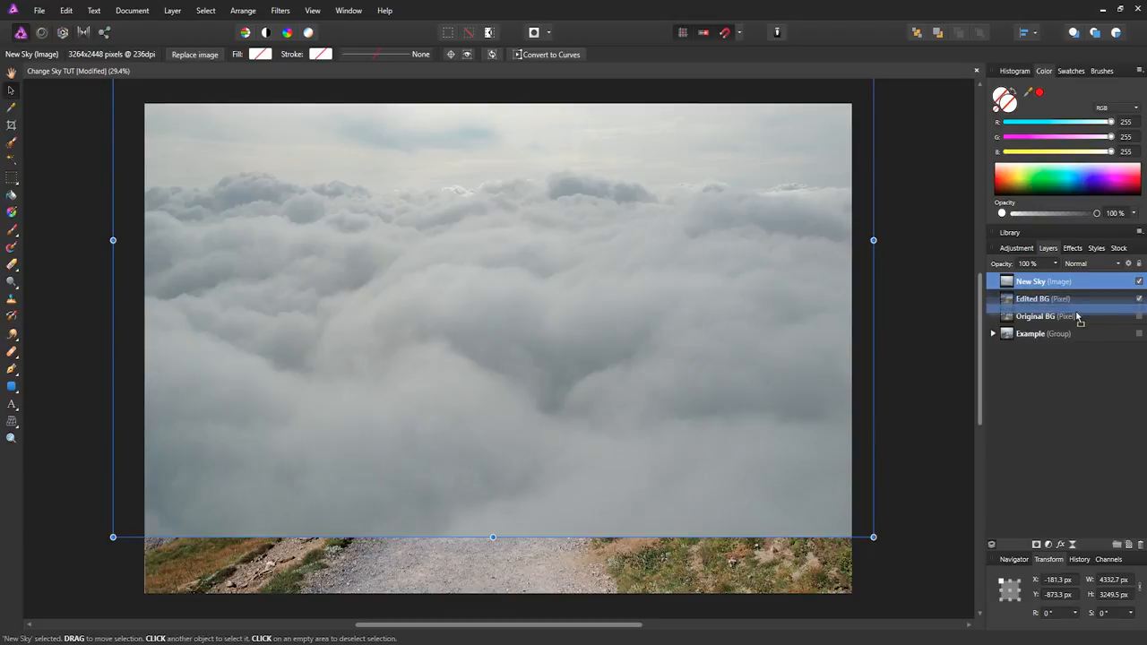
left_click_drag(1031, 281, 1031, 305)
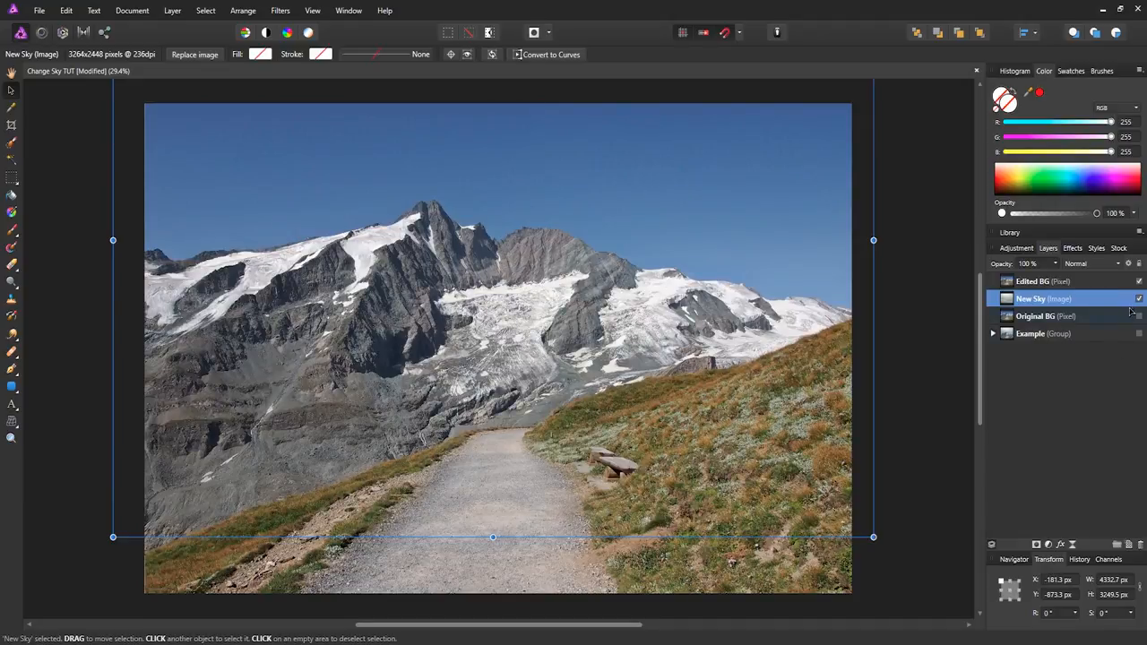
left_click(1043, 279)
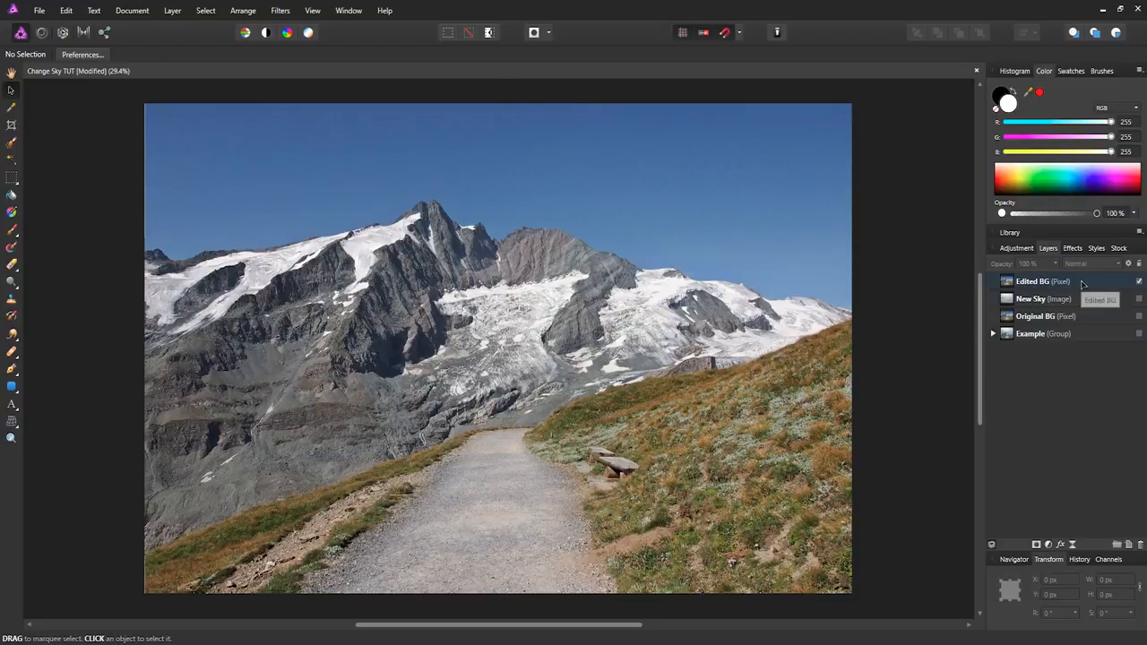
left_click(1041, 282)
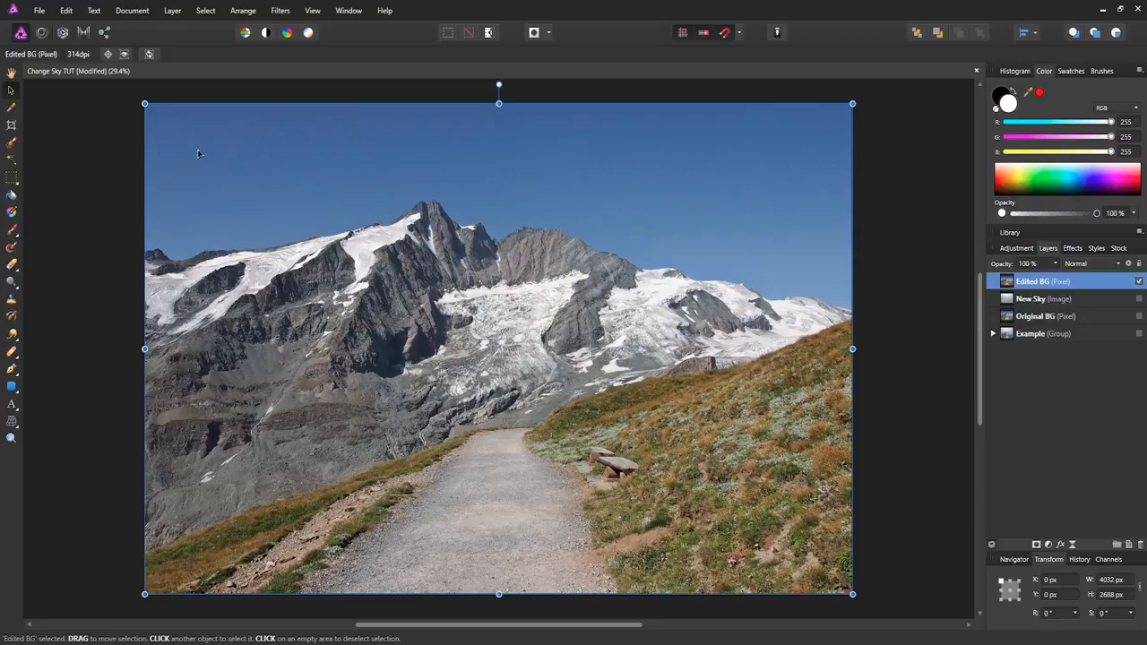
mouse_move(76, 175)
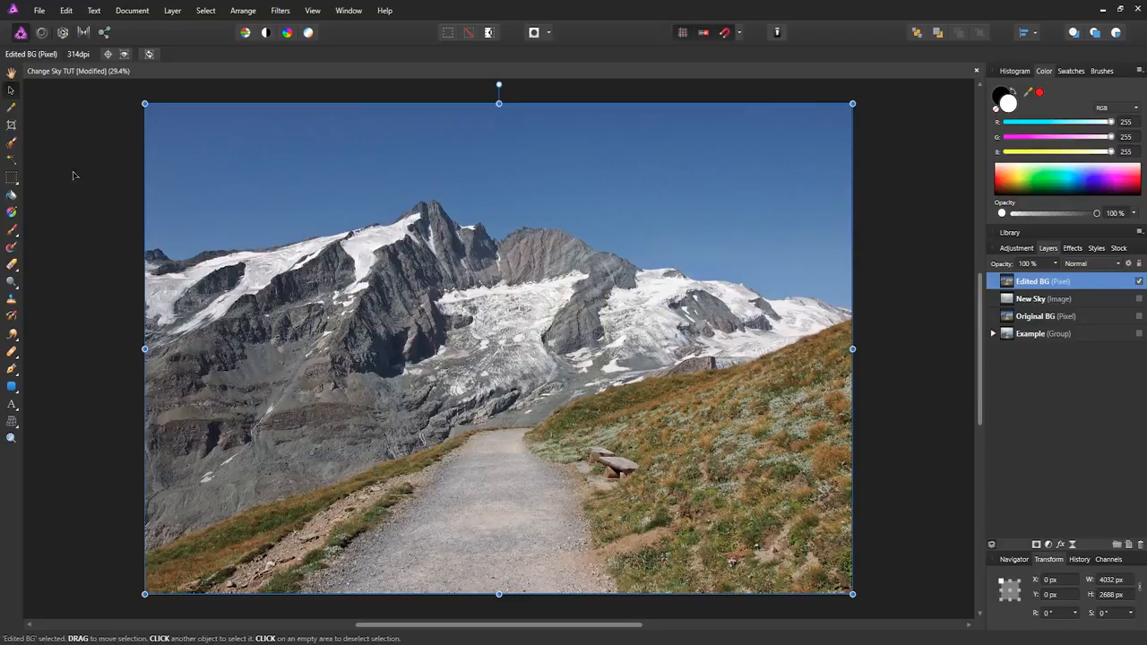
mouse_move(11, 133)
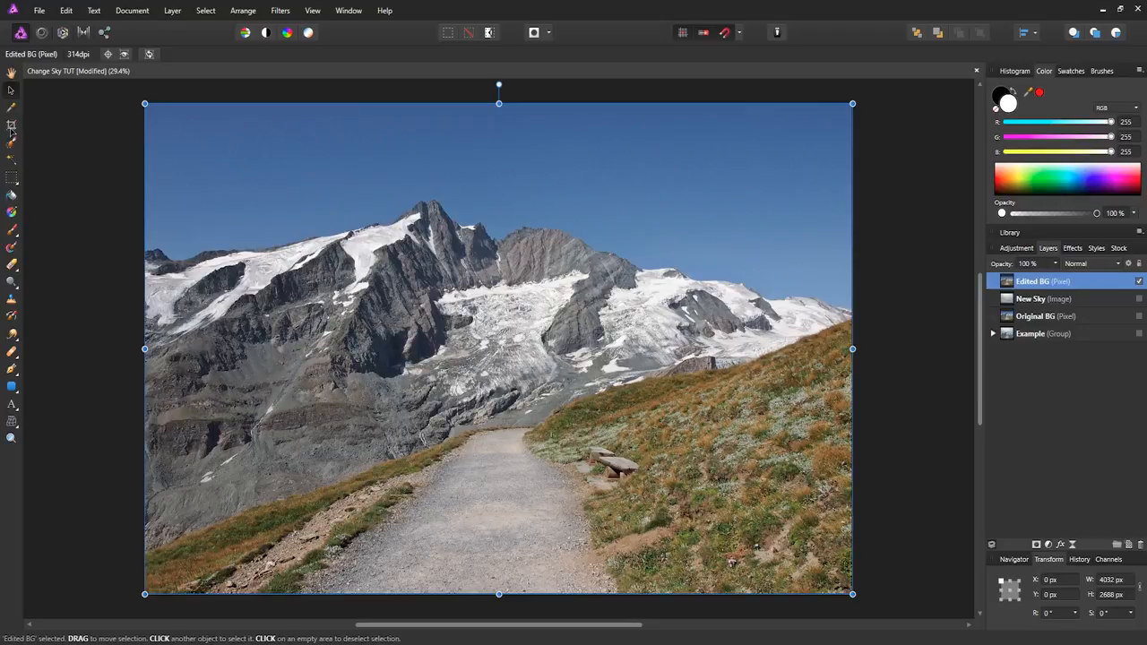
left_click(11, 143)
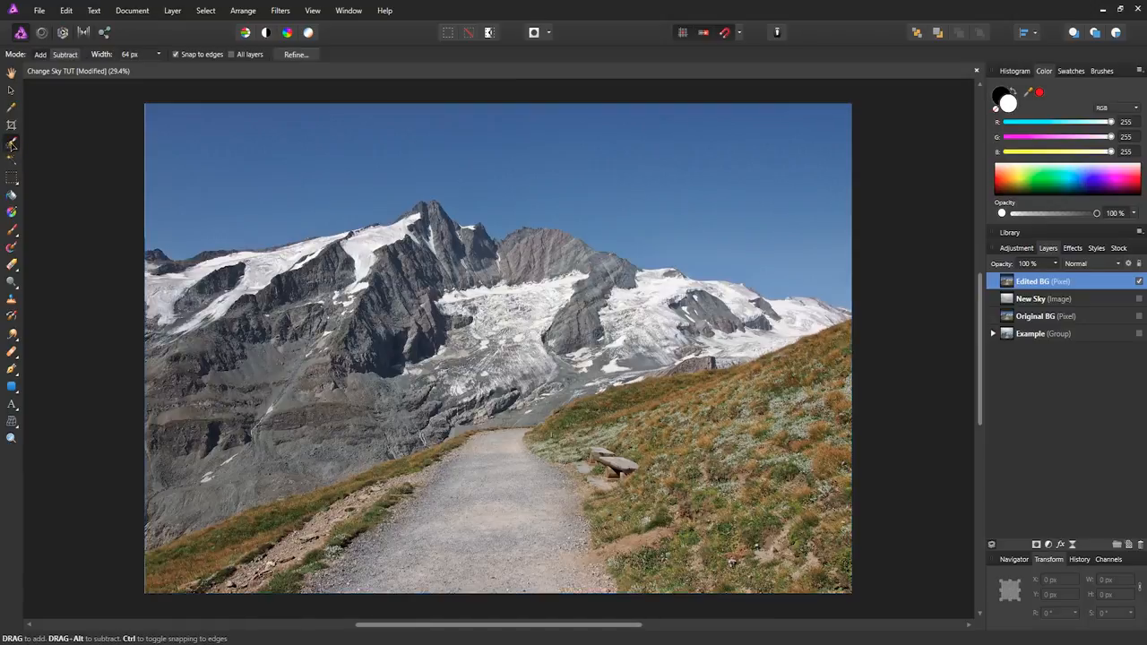
mouse_move(150, 160)
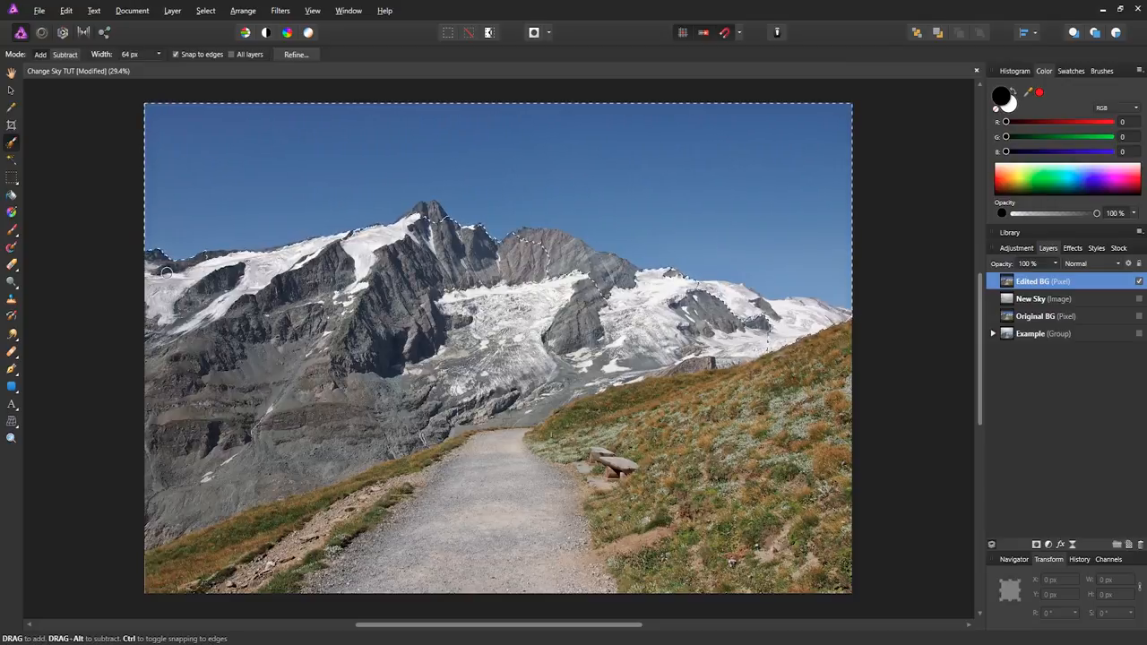
mouse_move(129, 54)
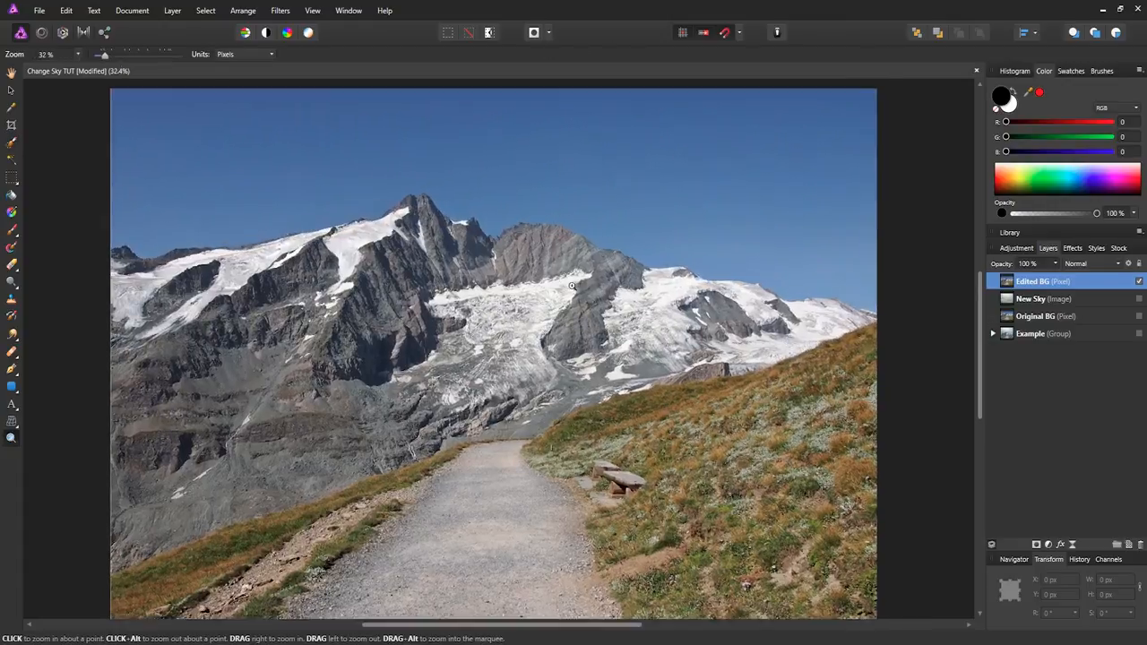
left_click(572, 285)
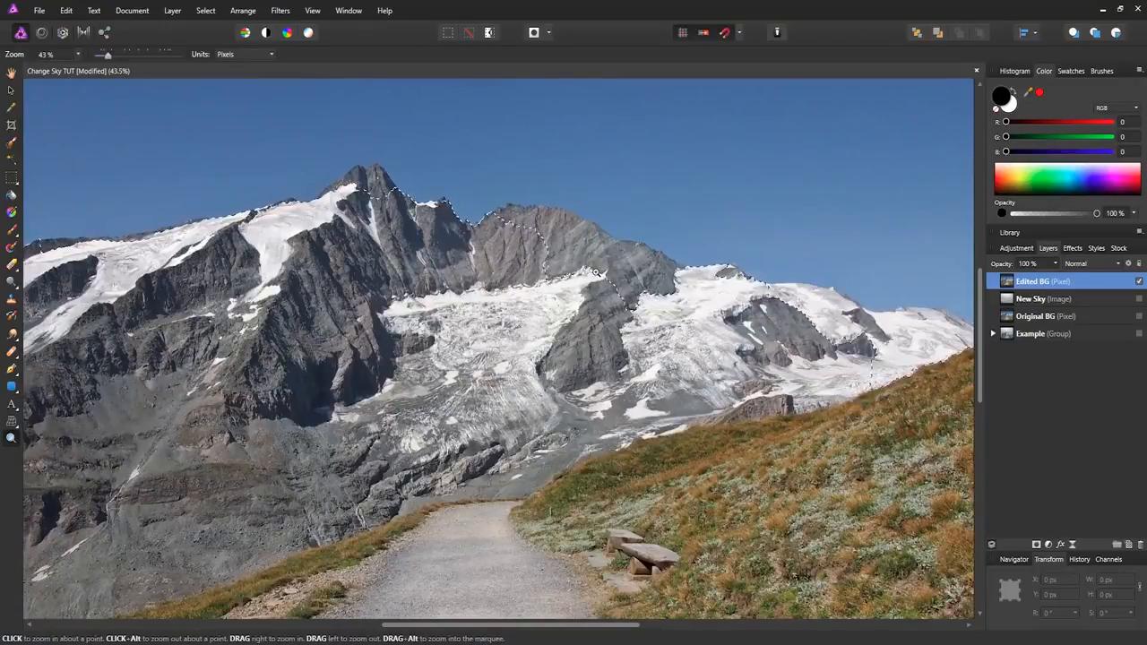
left_click(10, 211)
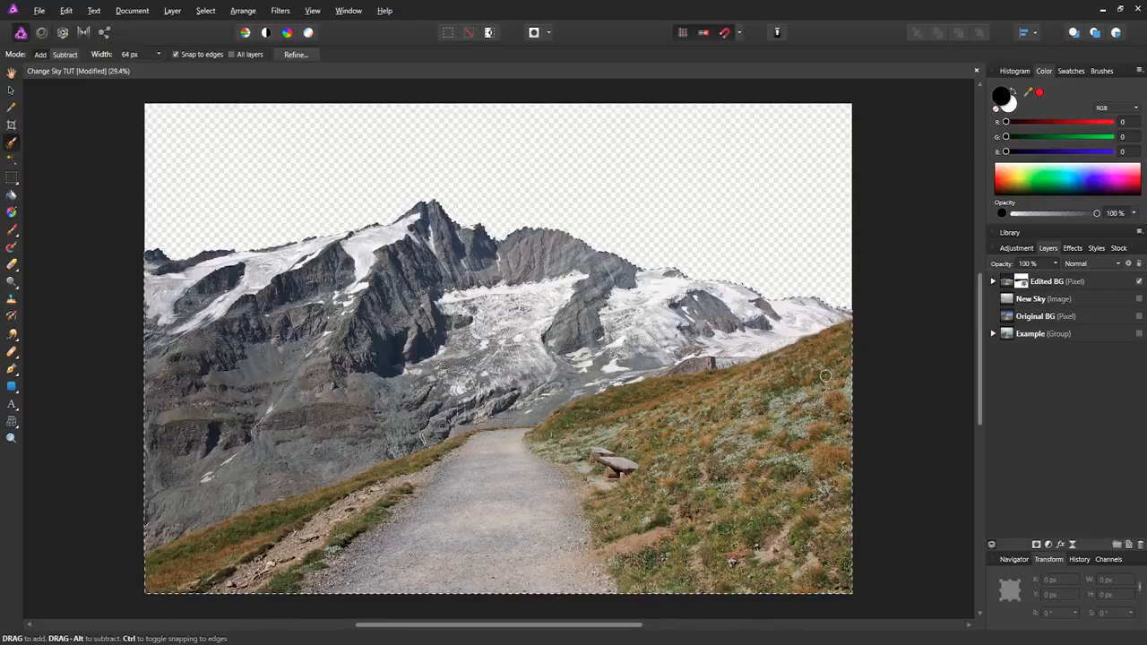
mouse_move(913, 373)
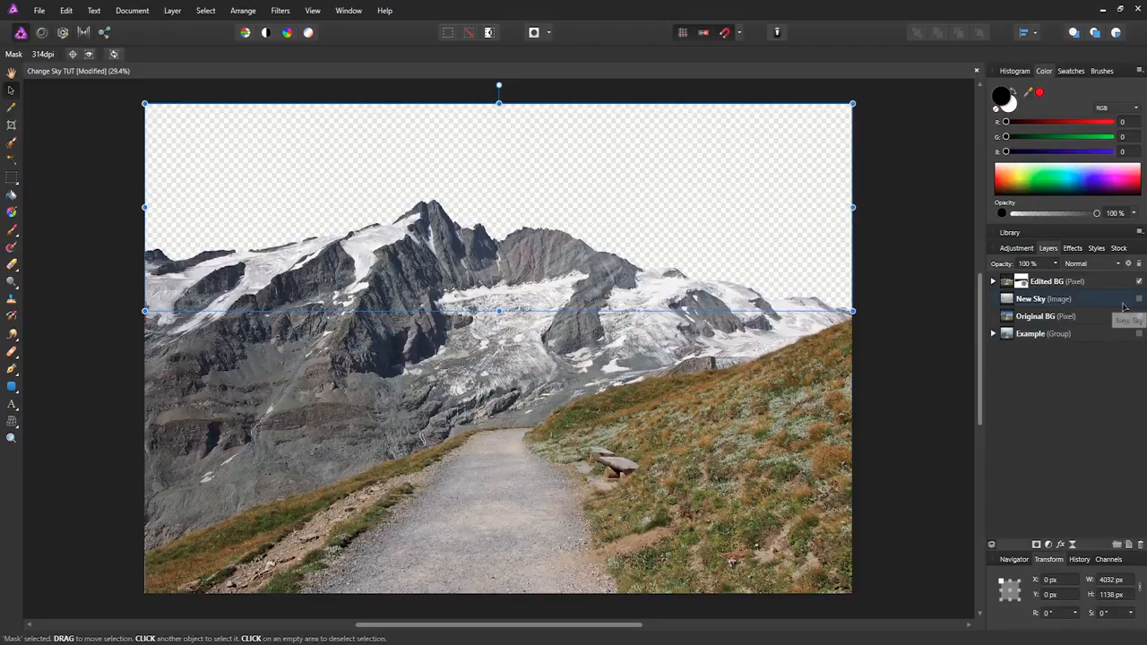
- Make the New Sky layer visible so clouds fill the area above the ridge
left_click(1138, 297)
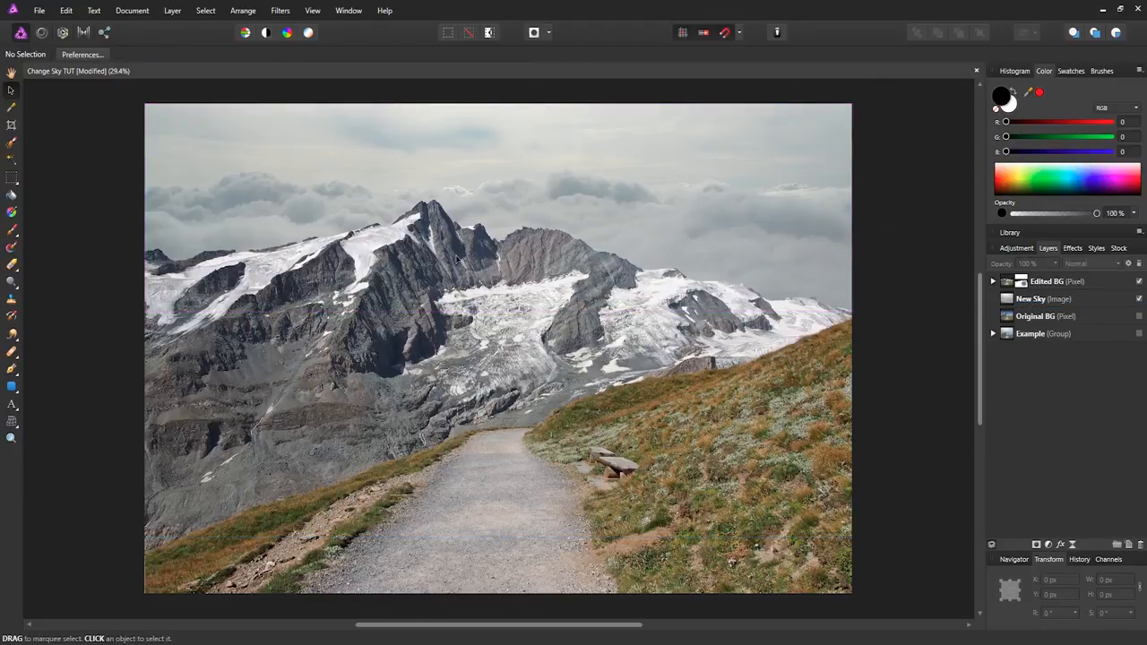
mouse_move(912, 285)
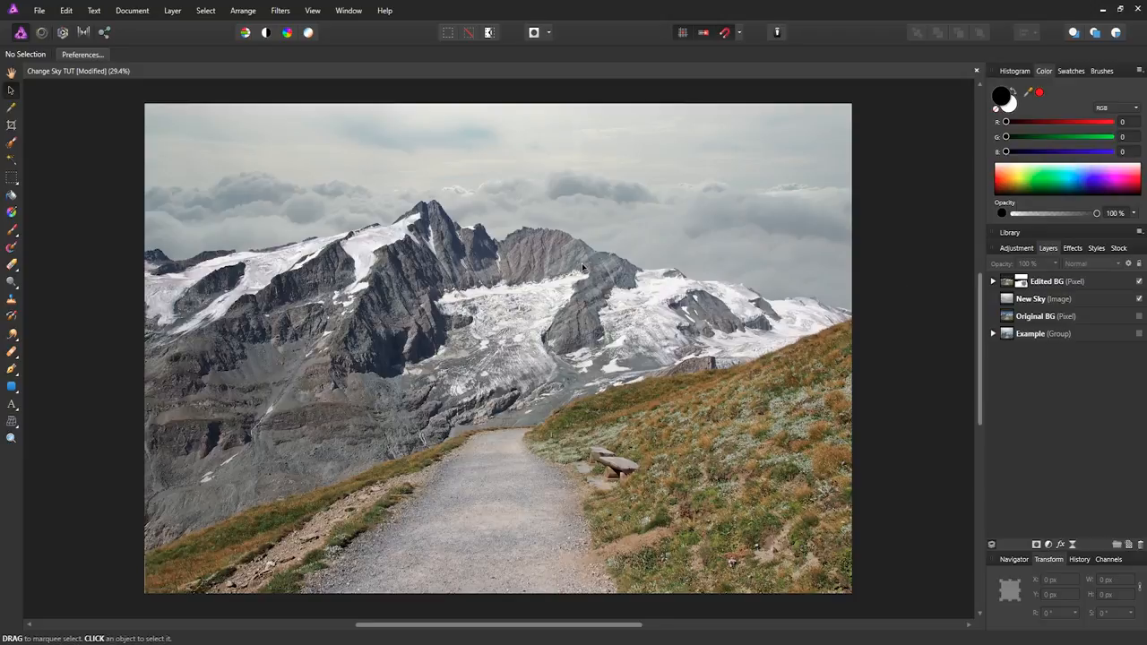
mouse_move(774, 188)
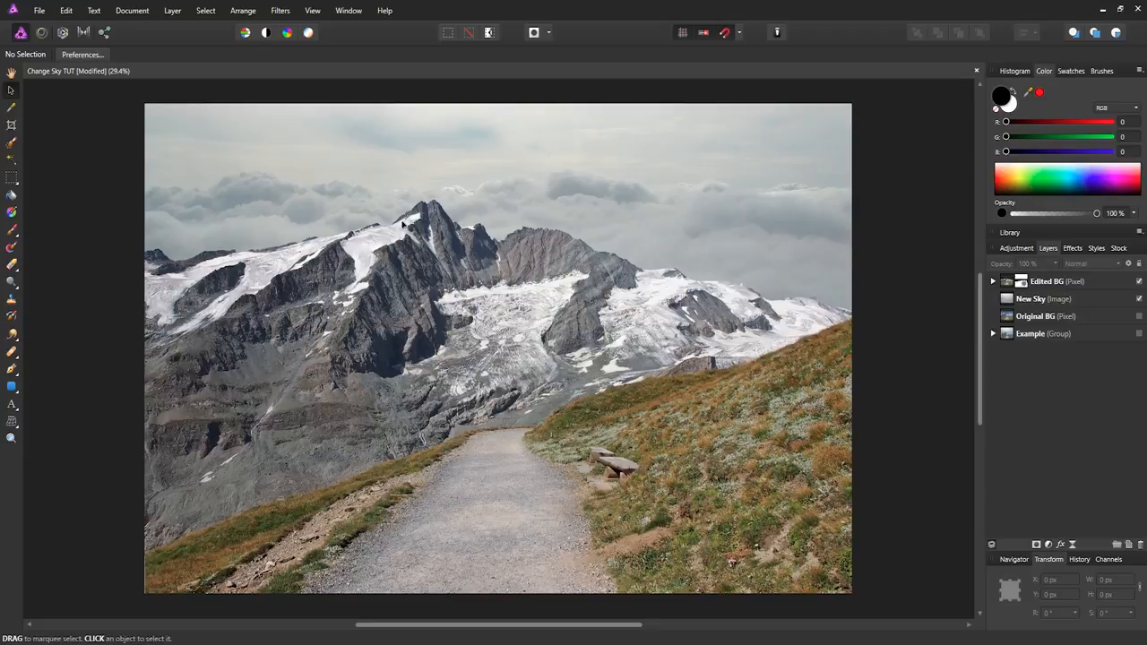
mouse_move(922, 272)
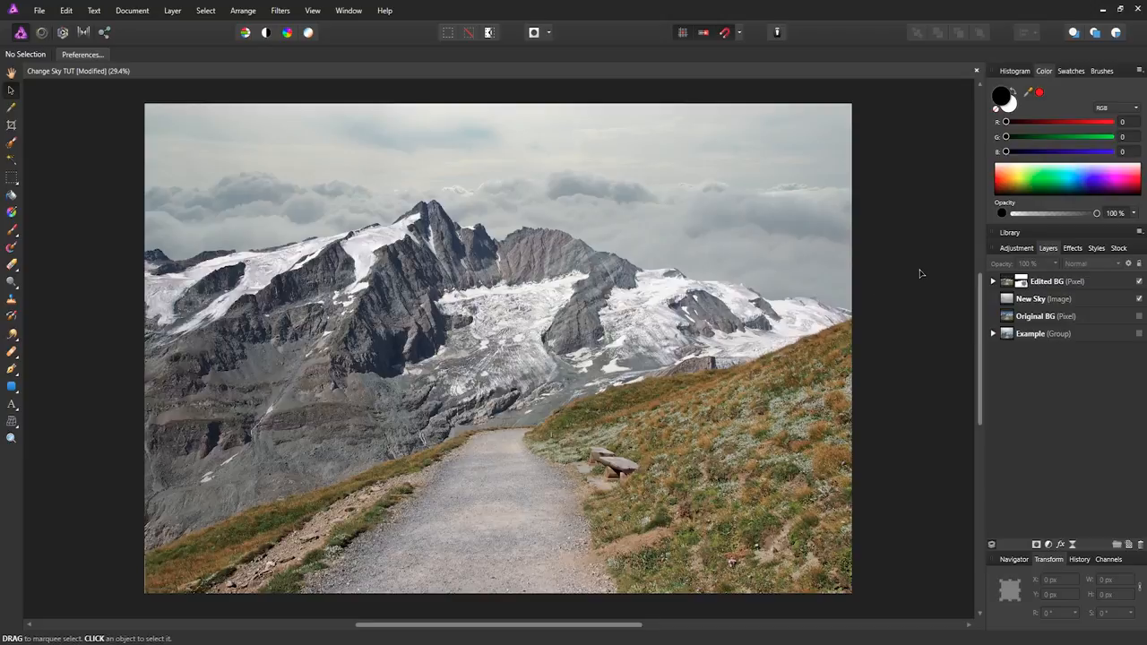
mouse_move(552, 150)
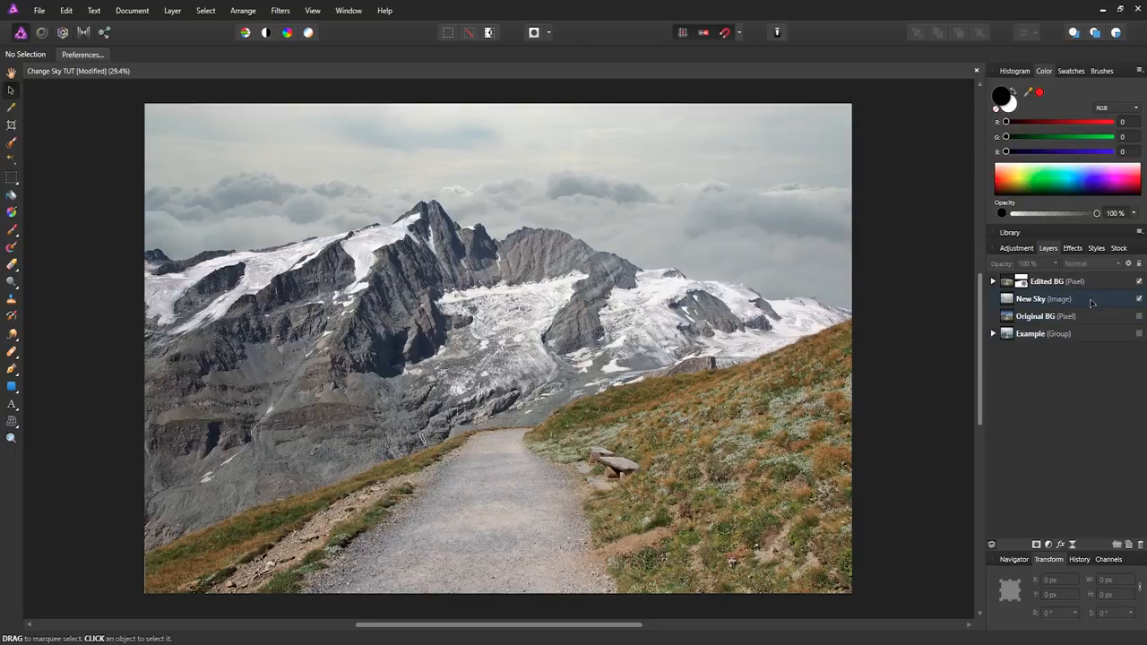
- Duplicate New Sky to the top of the stack, rename it, and start brushing the peaks back through
left_click(1032, 298)
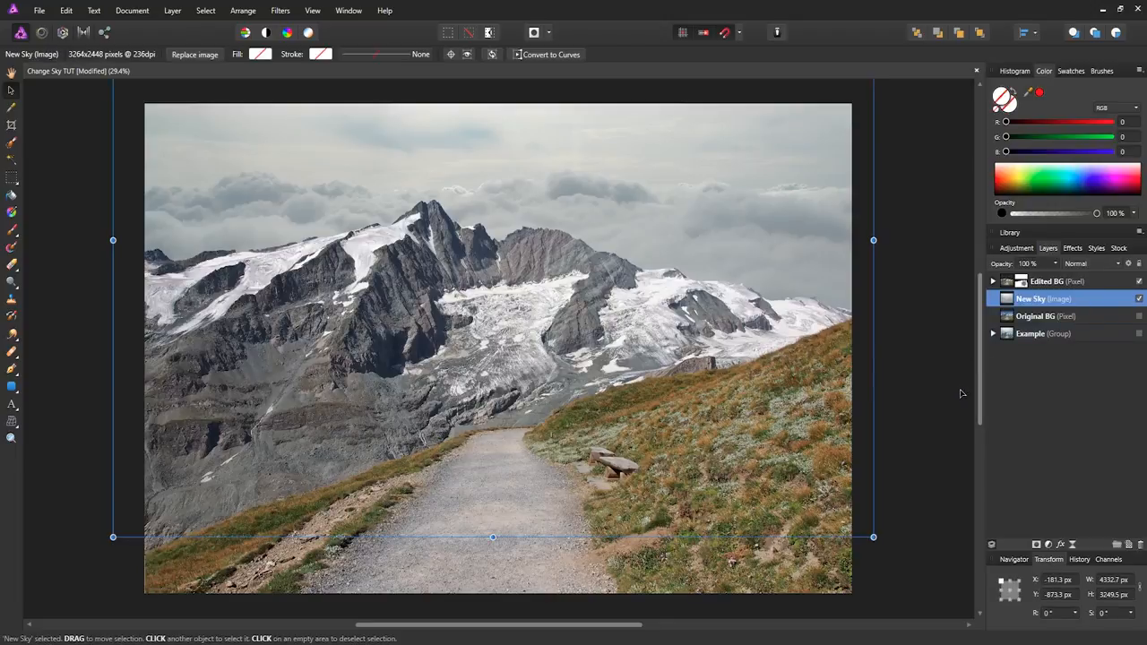
mouse_move(1048, 419)
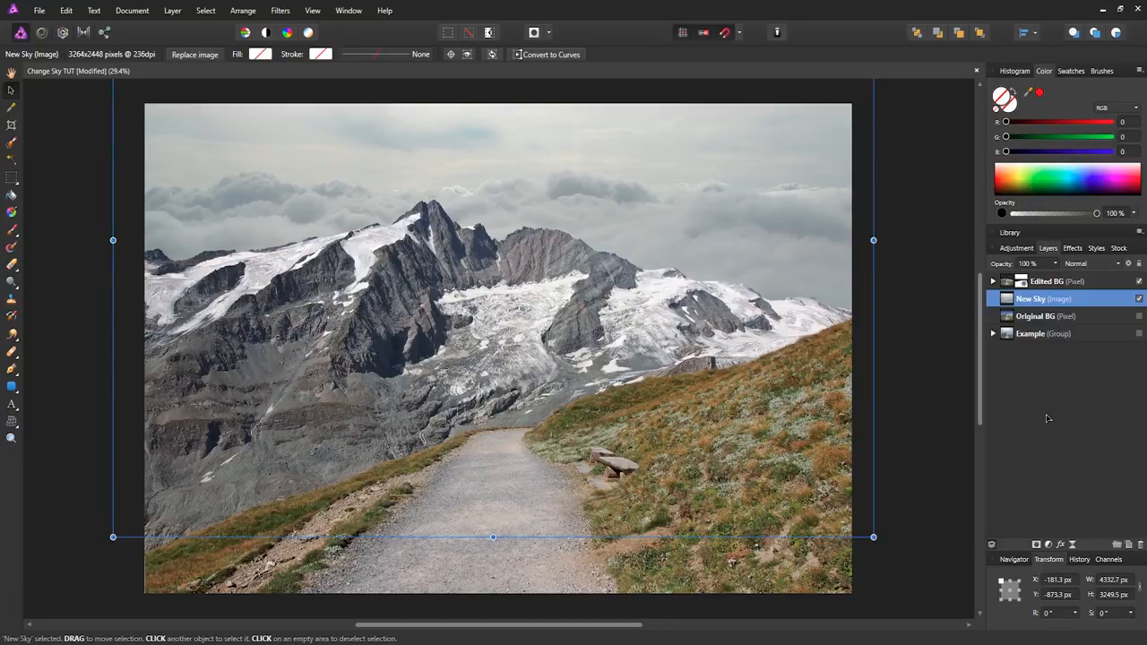
double_click(1029, 298)
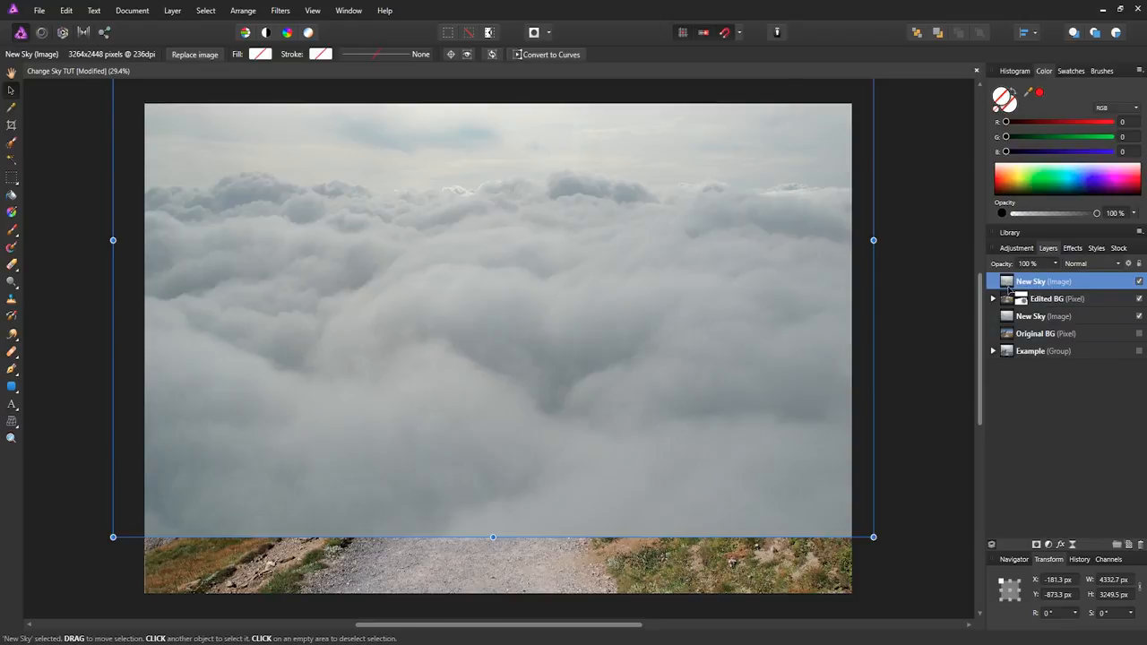
double_click(1043, 281)
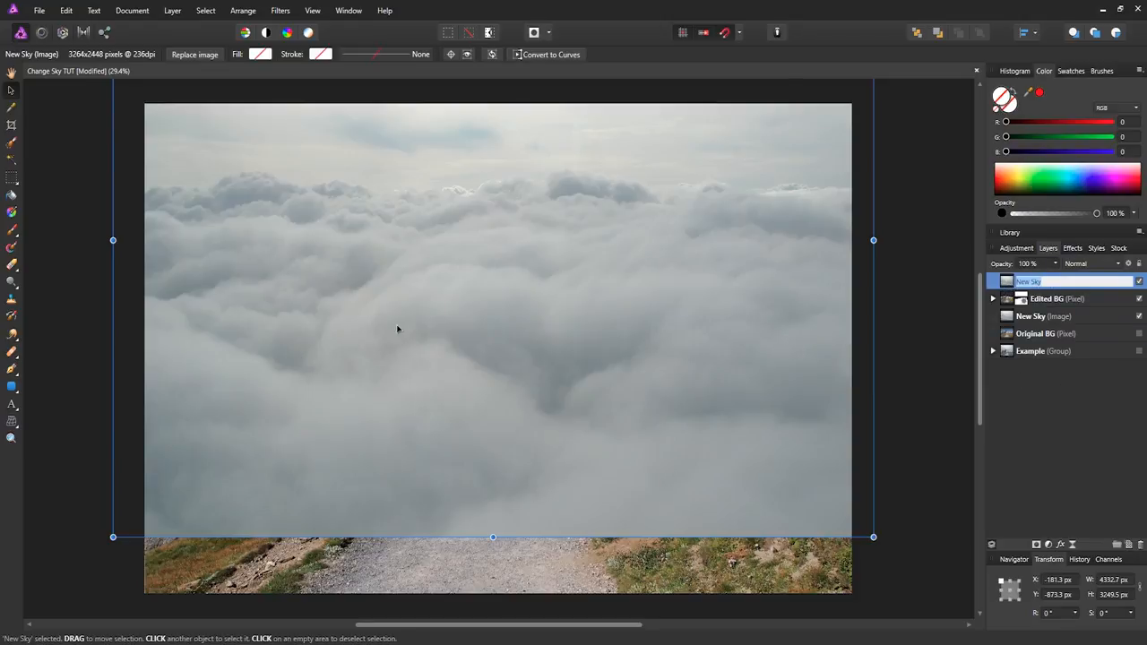
left_click(1058, 281)
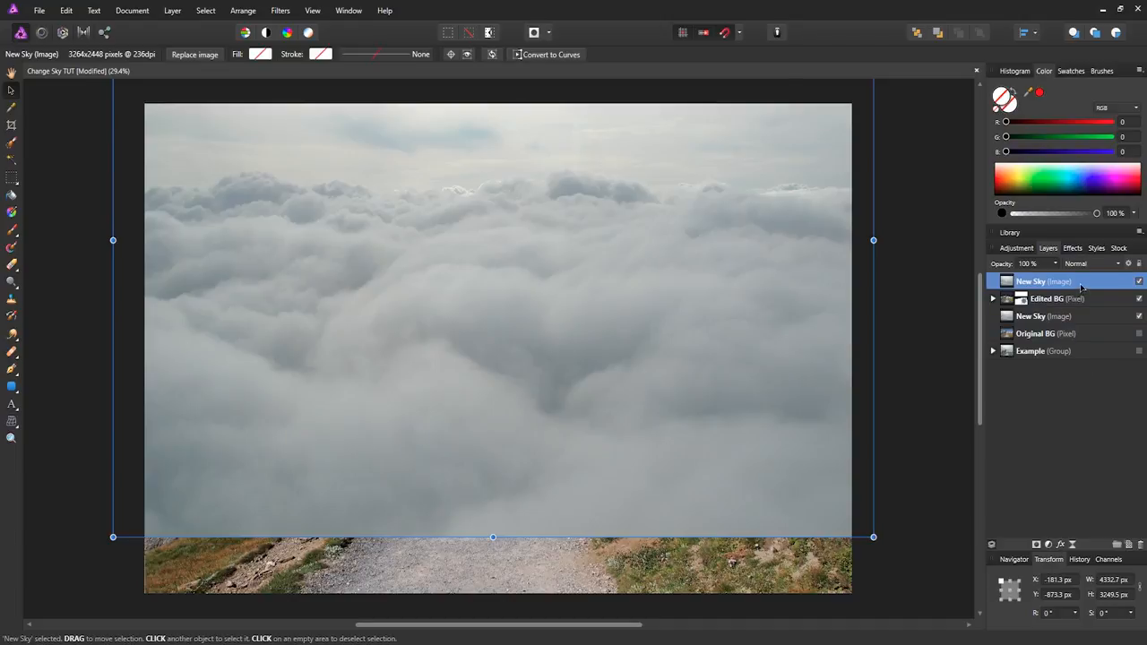
mouse_move(1079, 288)
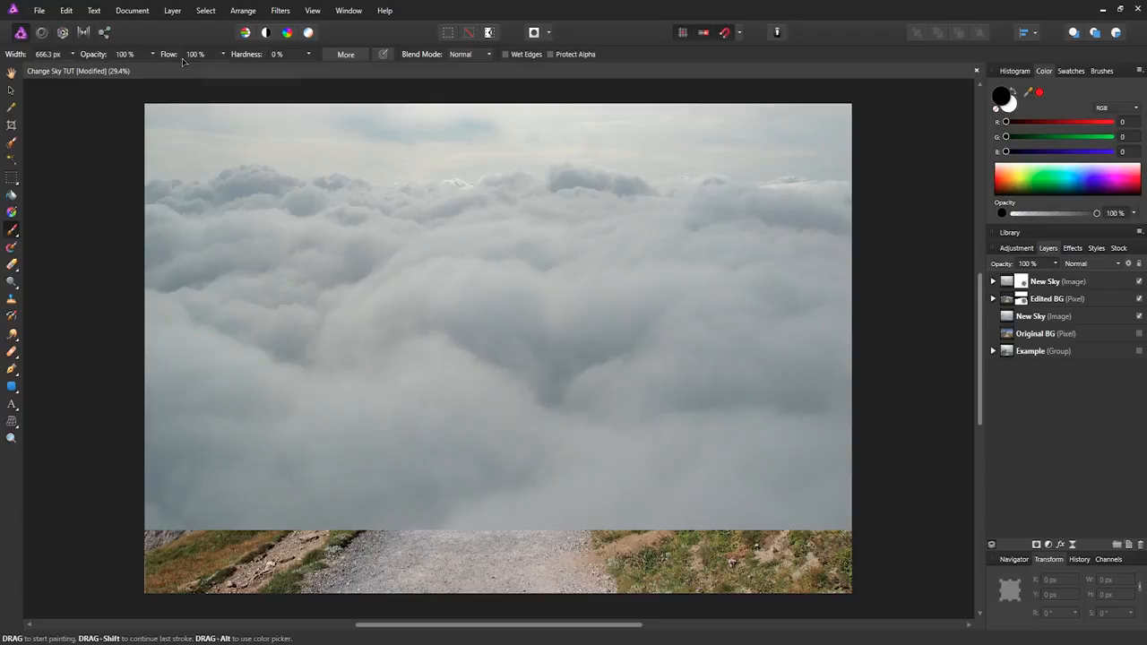
mouse_move(398, 212)
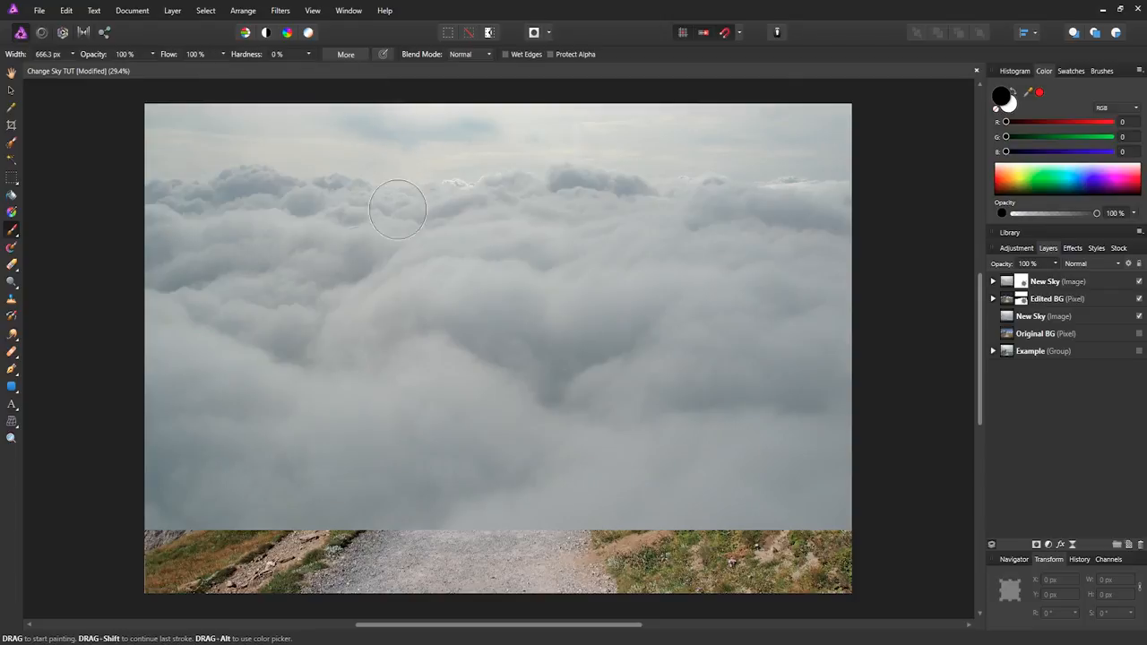
mouse_move(617, 242)
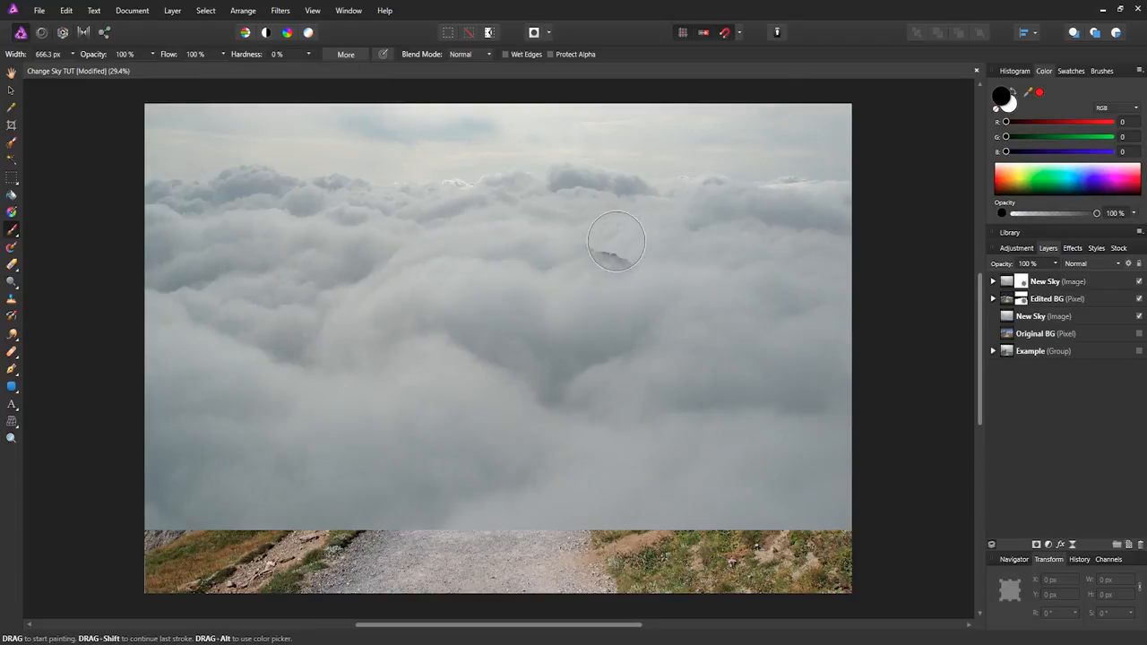
mouse_move(317, 222)
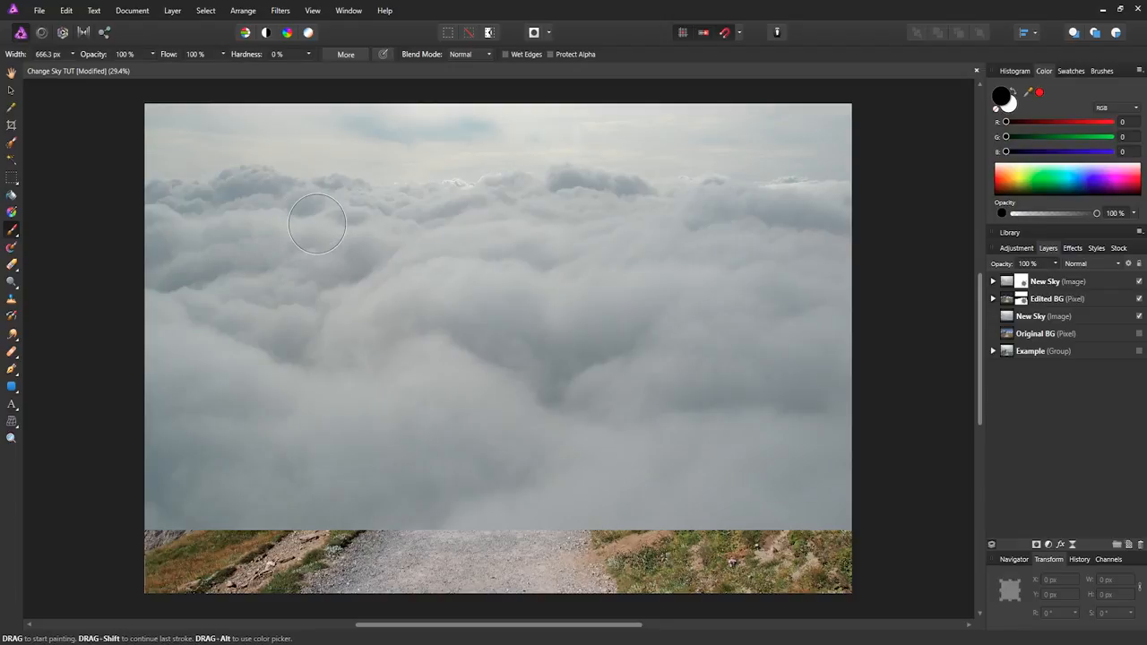
mouse_move(176, 147)
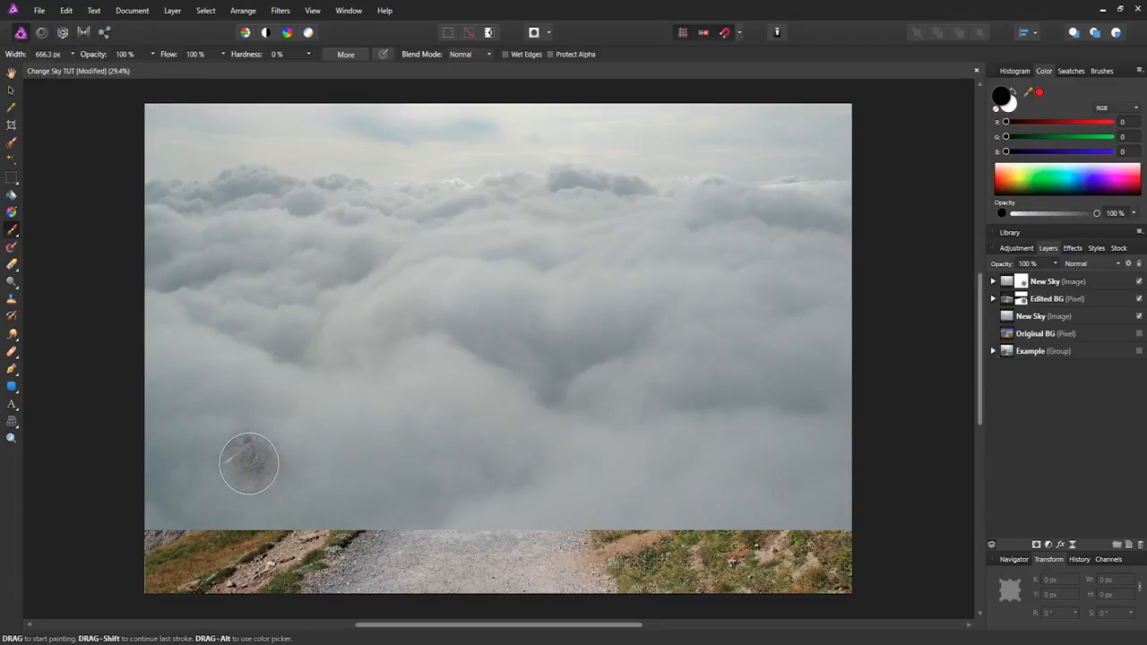
left_click_drag(249, 462, 398, 463)
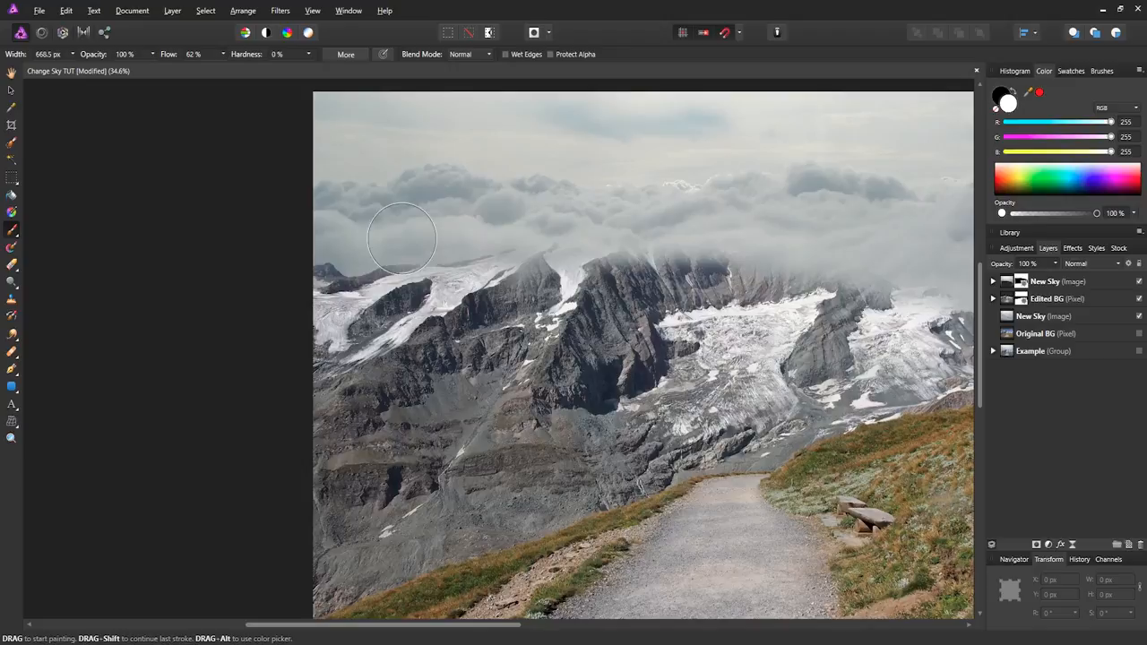
mouse_move(362, 236)
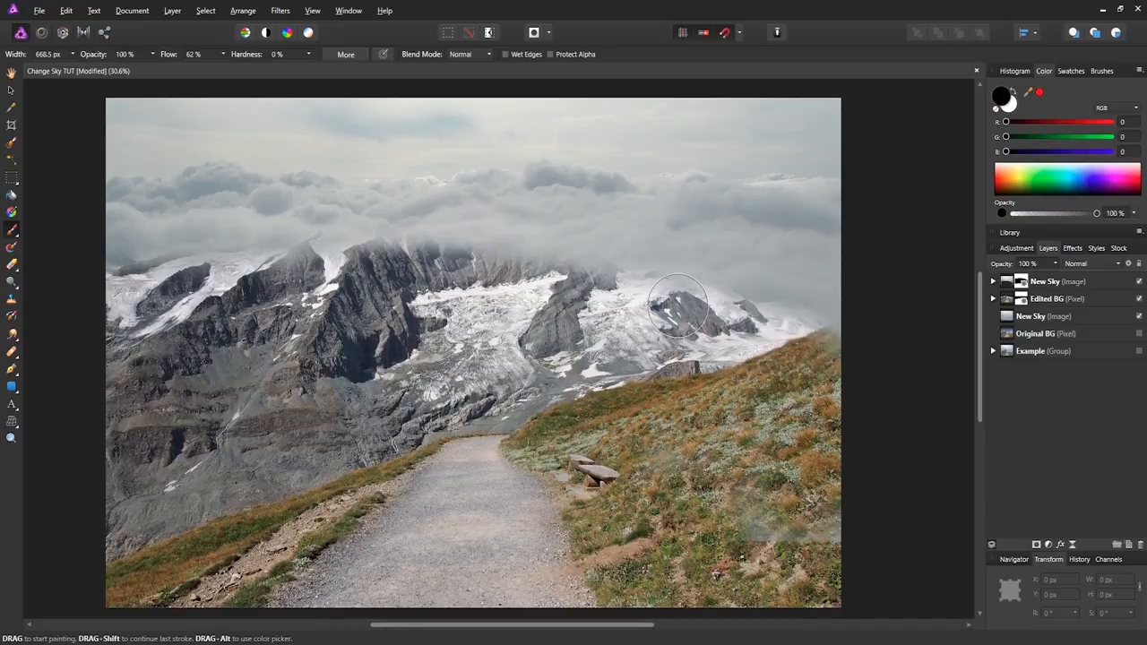
mouse_move(537, 276)
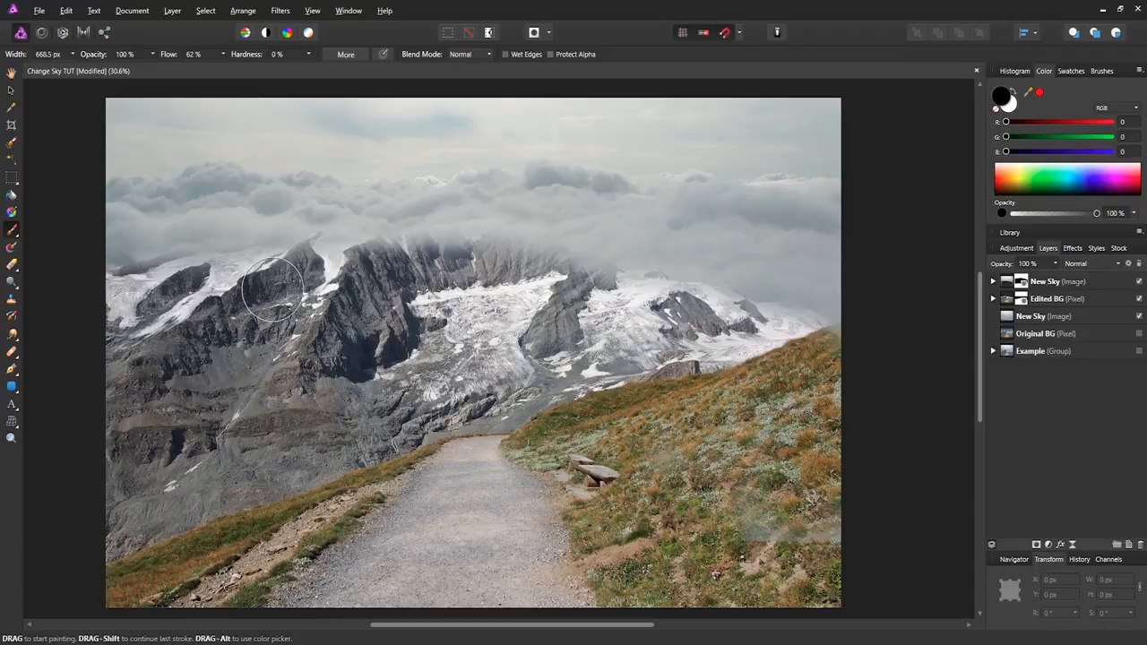
mouse_move(552, 285)
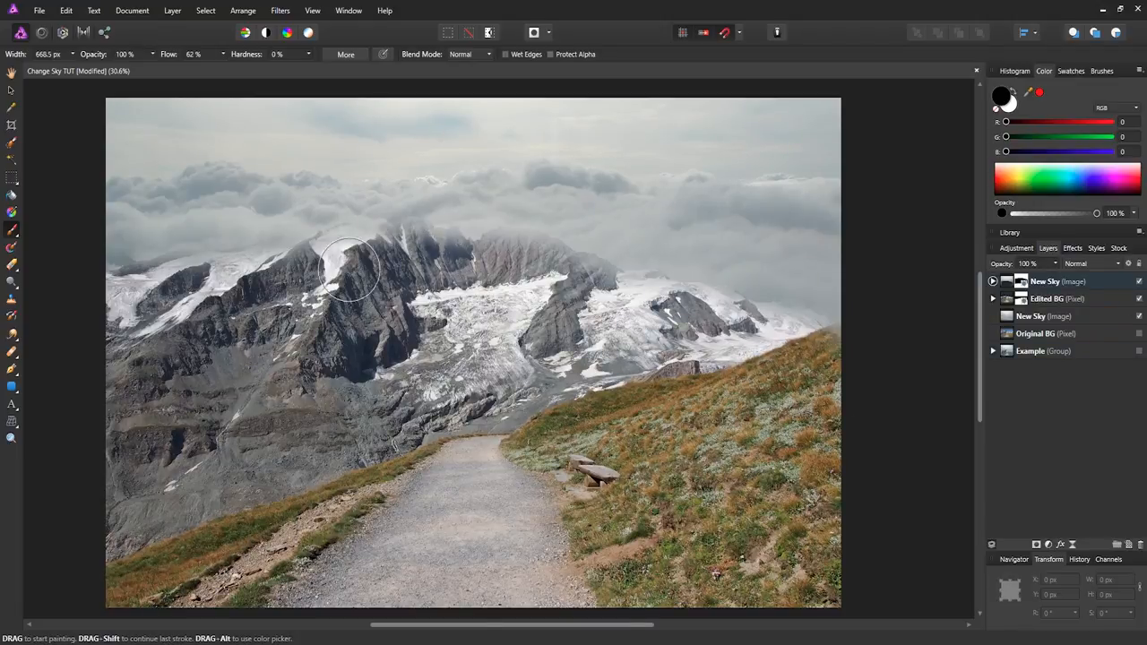
- Deselect all layers after blending the wispy clouds over the snowy peaks
left_click(11, 72)
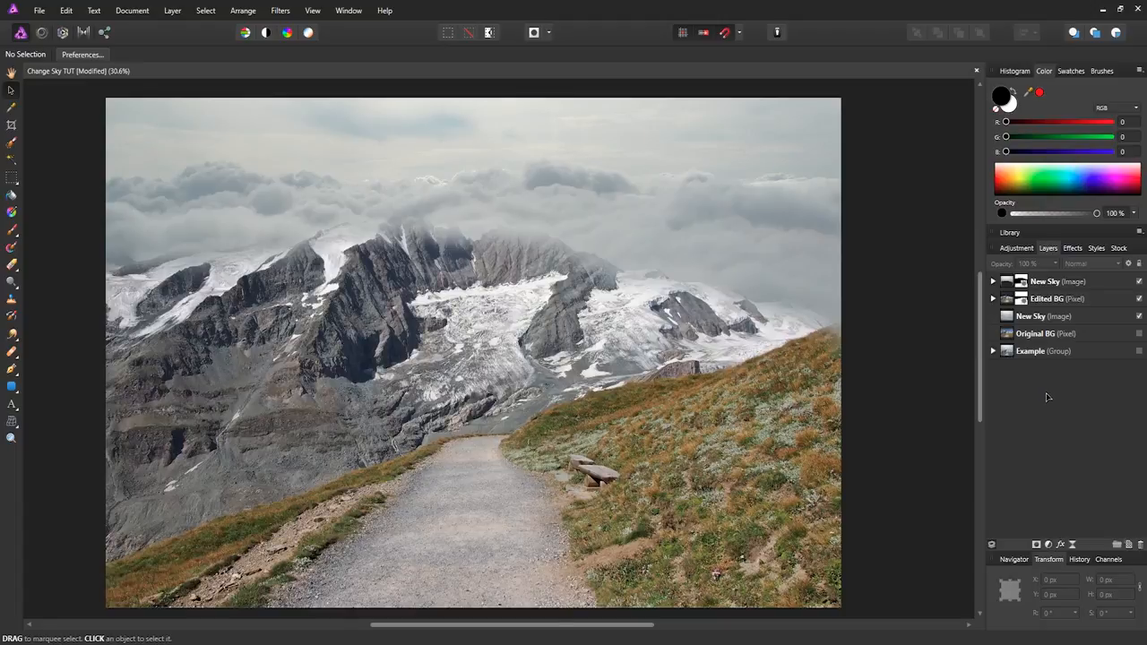
mouse_move(616, 239)
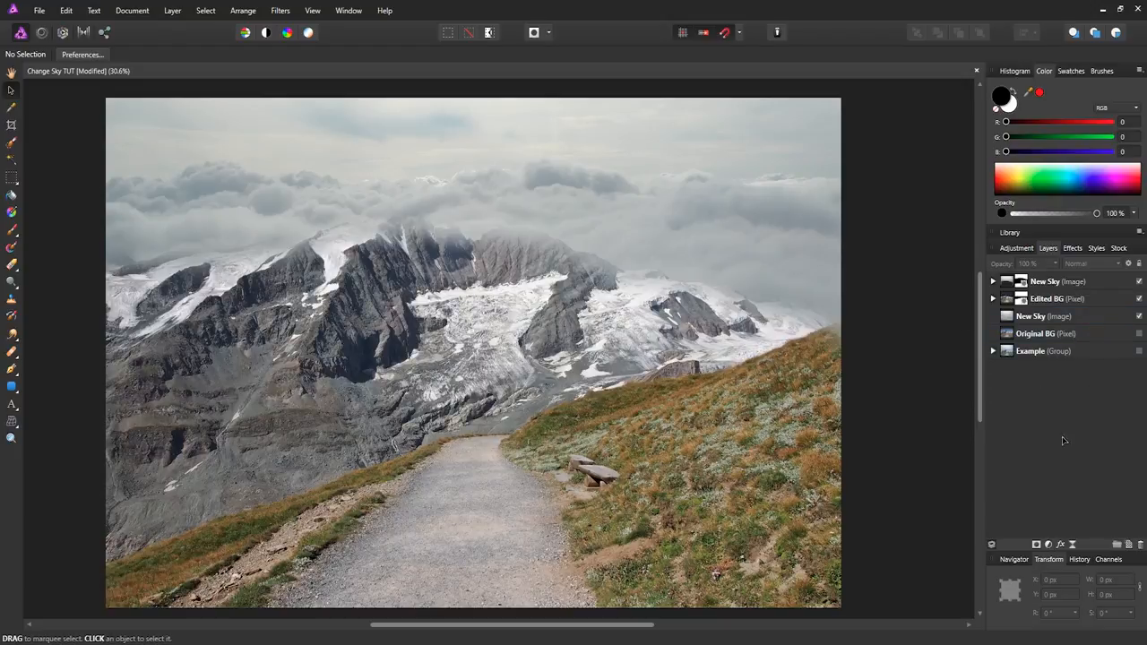
mouse_move(1047, 545)
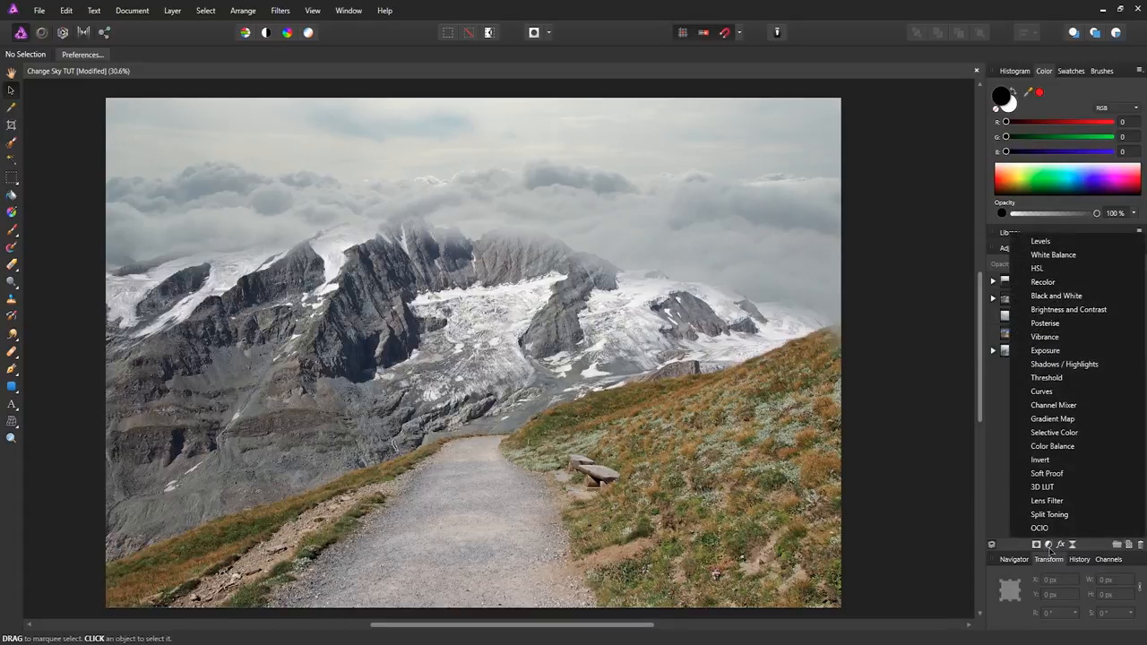
- Add a Gradient Map adjustment layer at the top of the stack, tinting the scene in false colours
left_click(1052, 419)
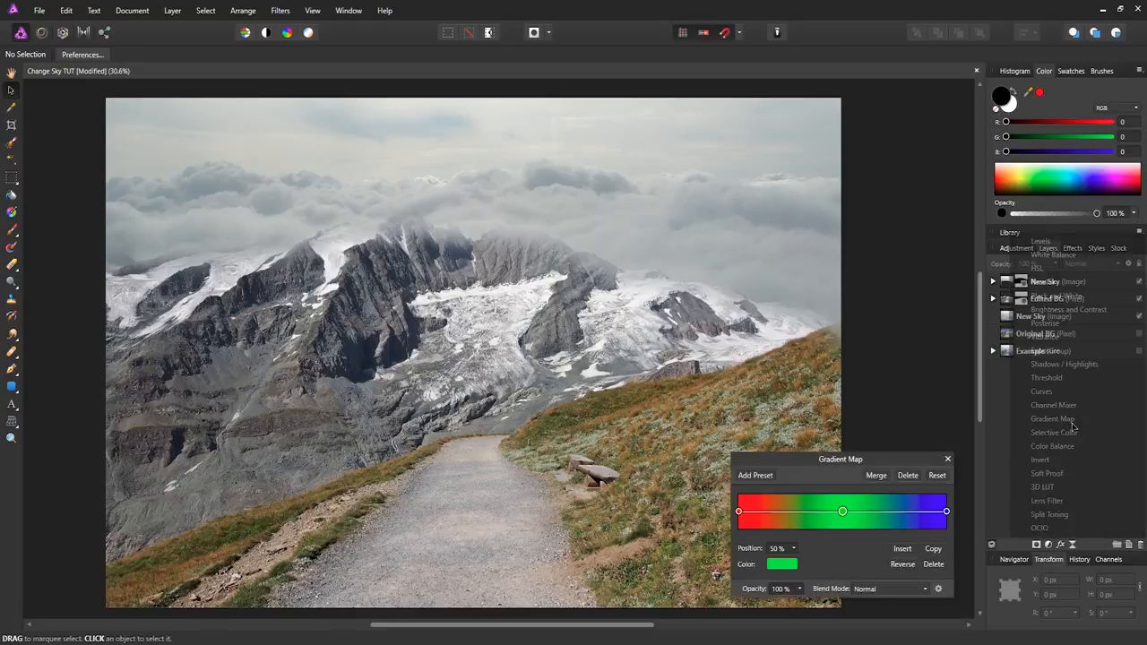
left_click(1052, 419)
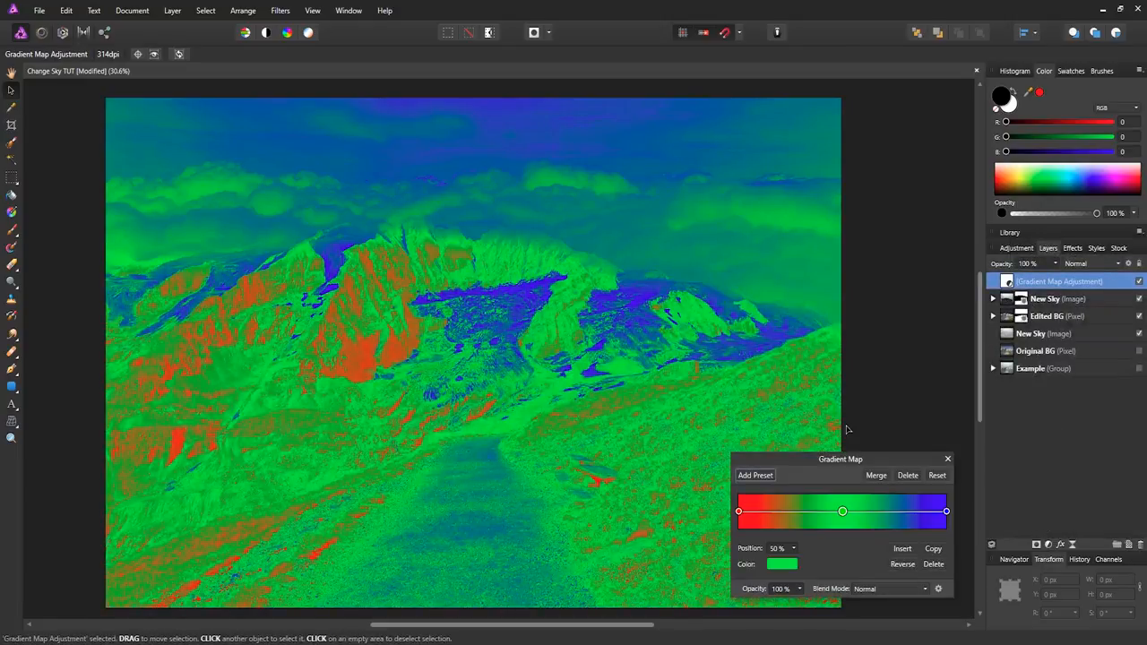
mouse_move(811, 541)
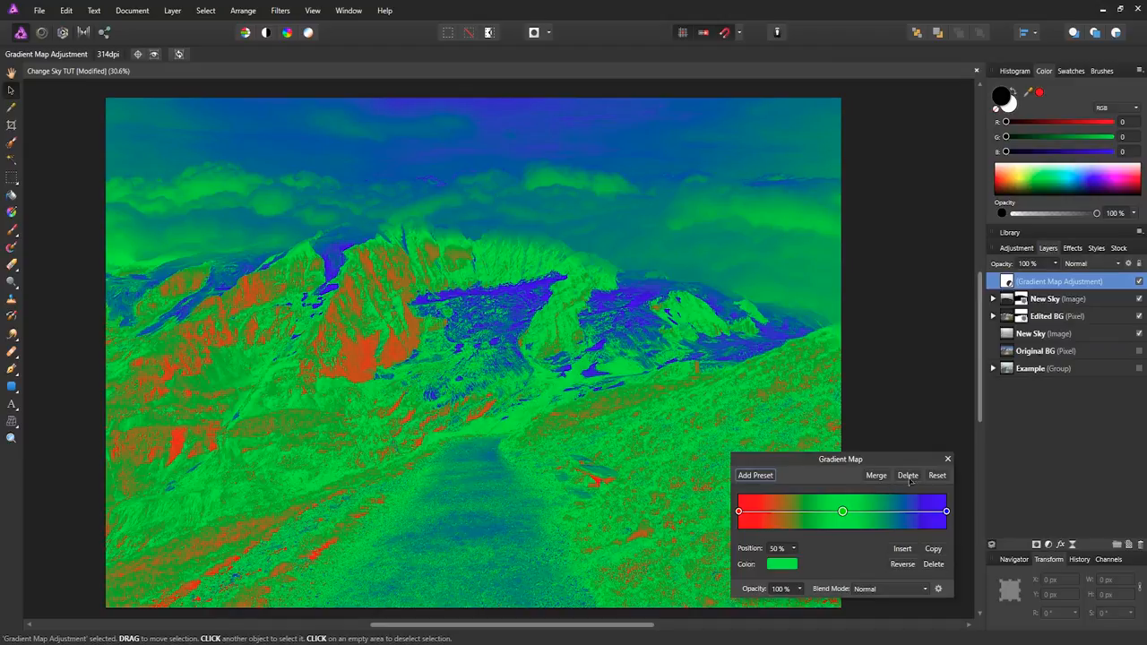
mouse_move(816, 530)
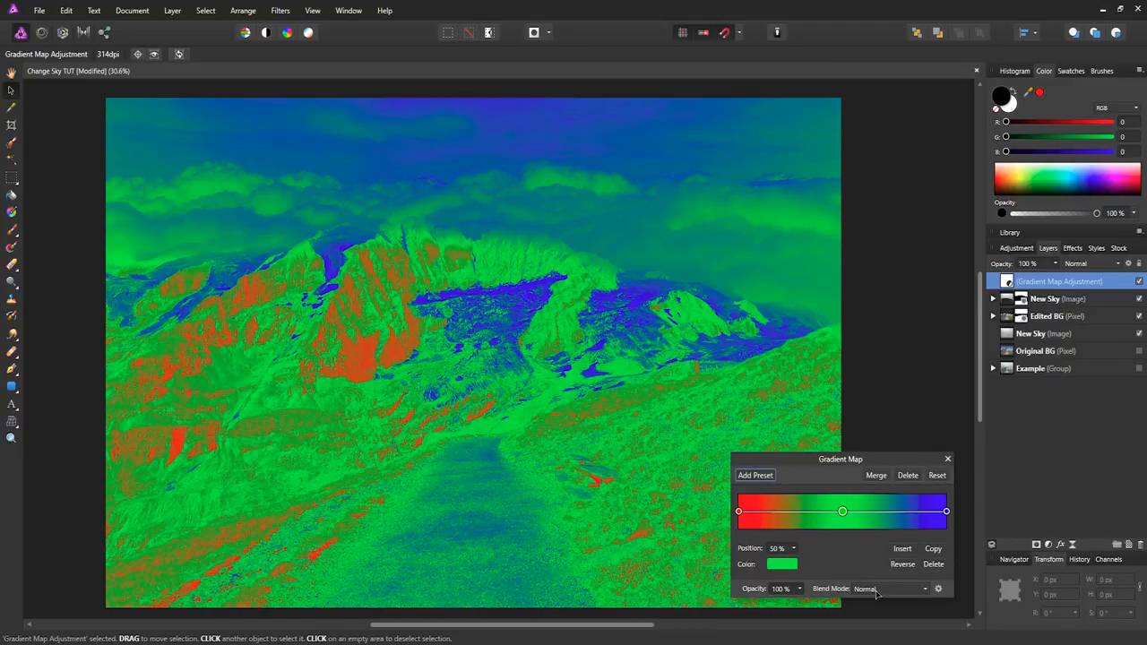
- Set the Gradient Map's blend mode to Soft Light
left_click(887, 588)
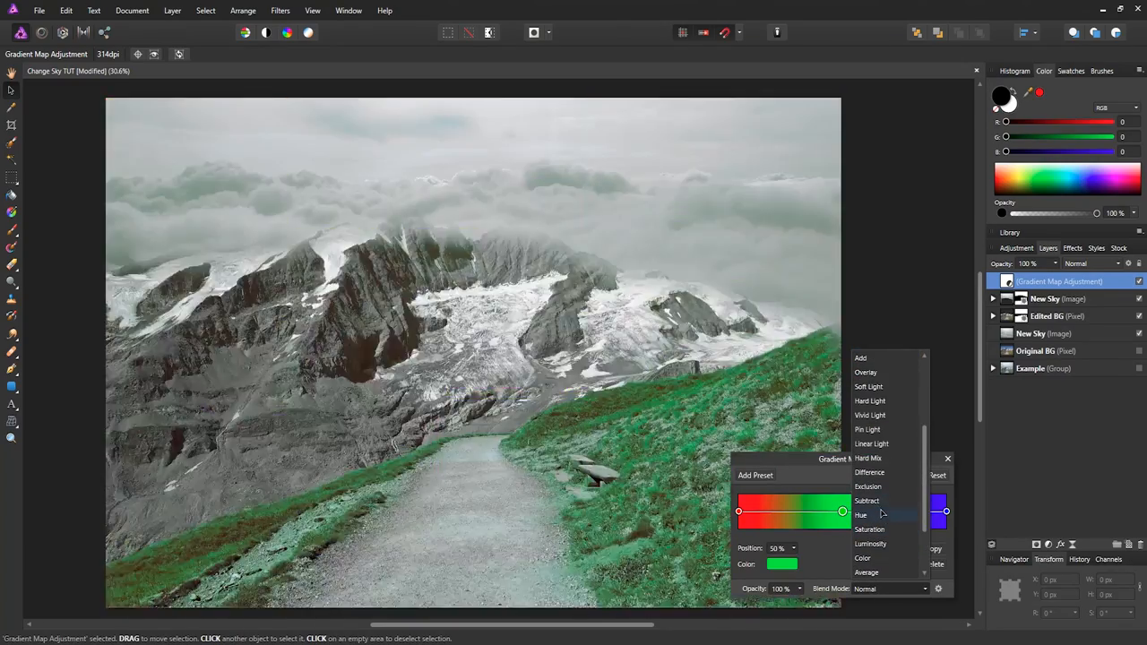
left_click(871, 444)
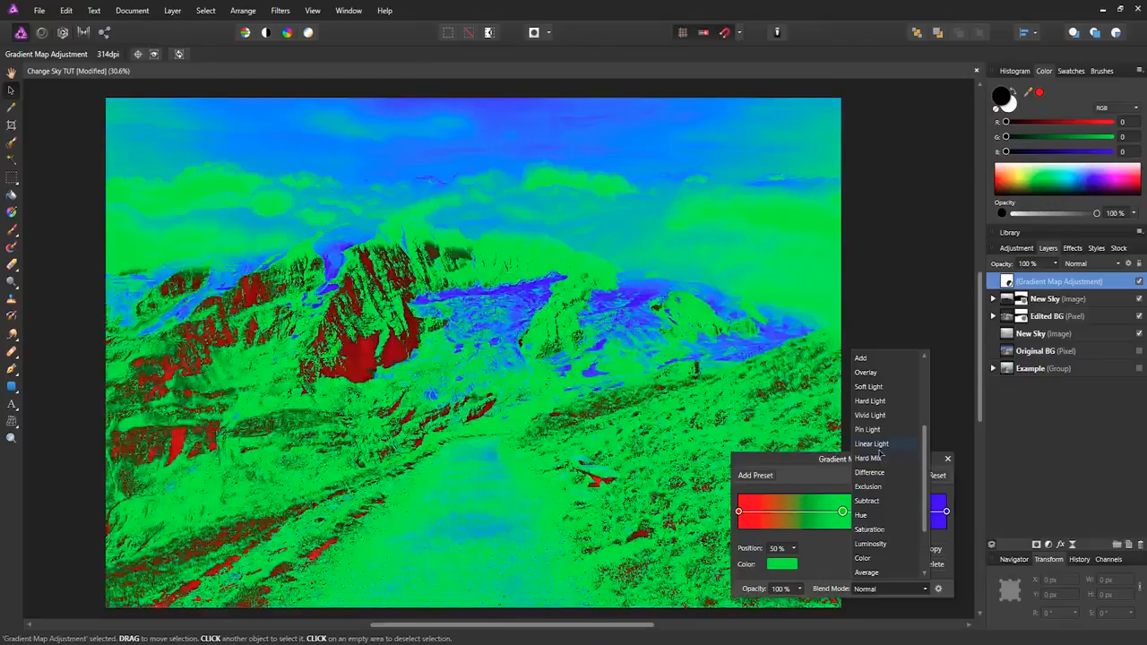
left_click(866, 371)
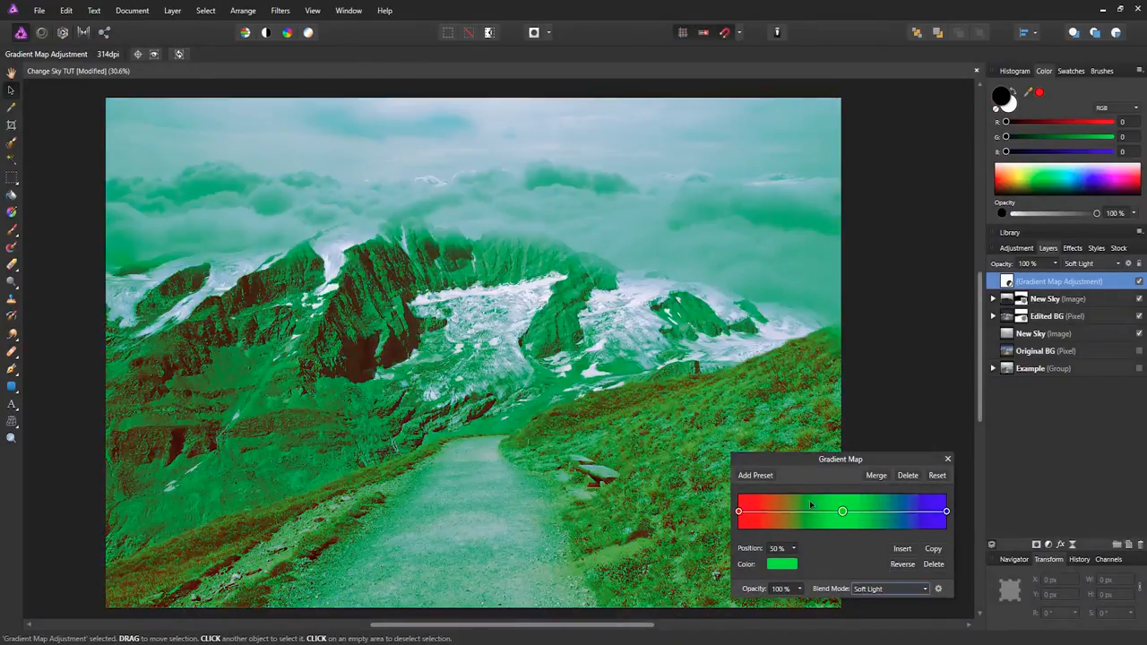
- Recolour the gradient stops from red to green and blue via new hex values (0075f)
left_click(738, 511)
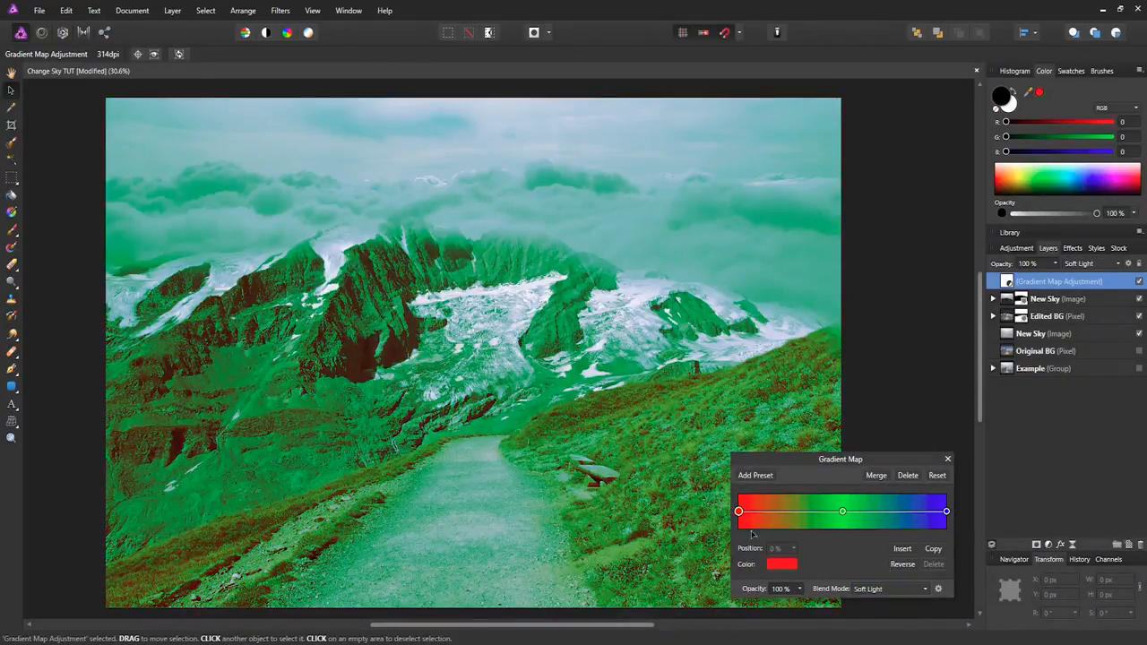
left_click(781, 563)
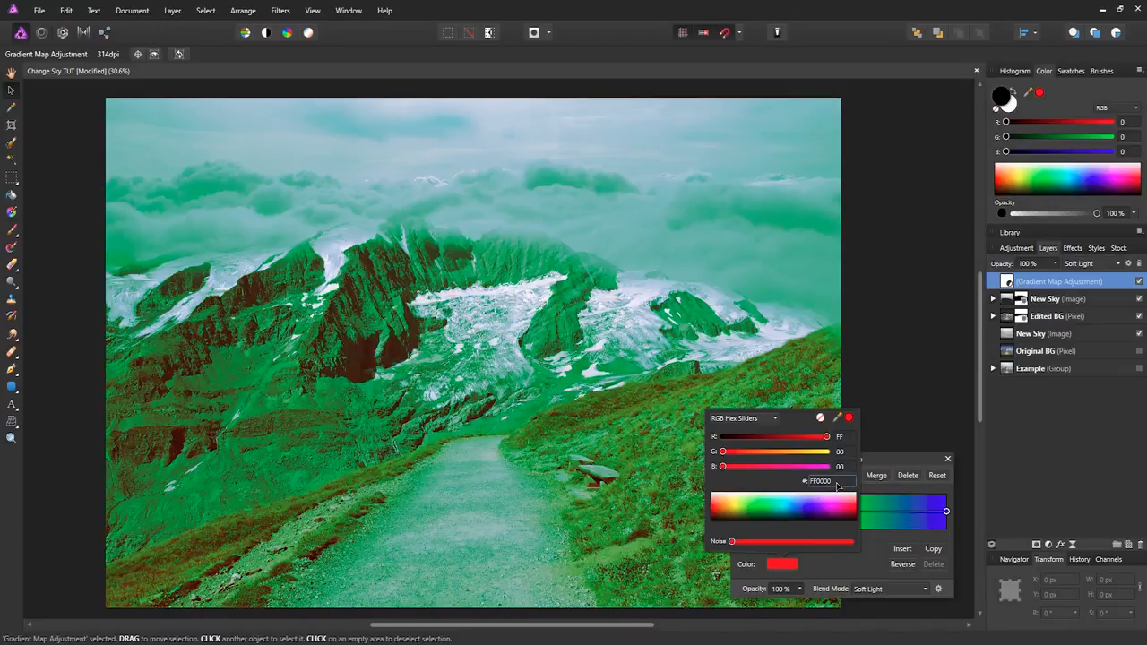
triple_click(820, 481)
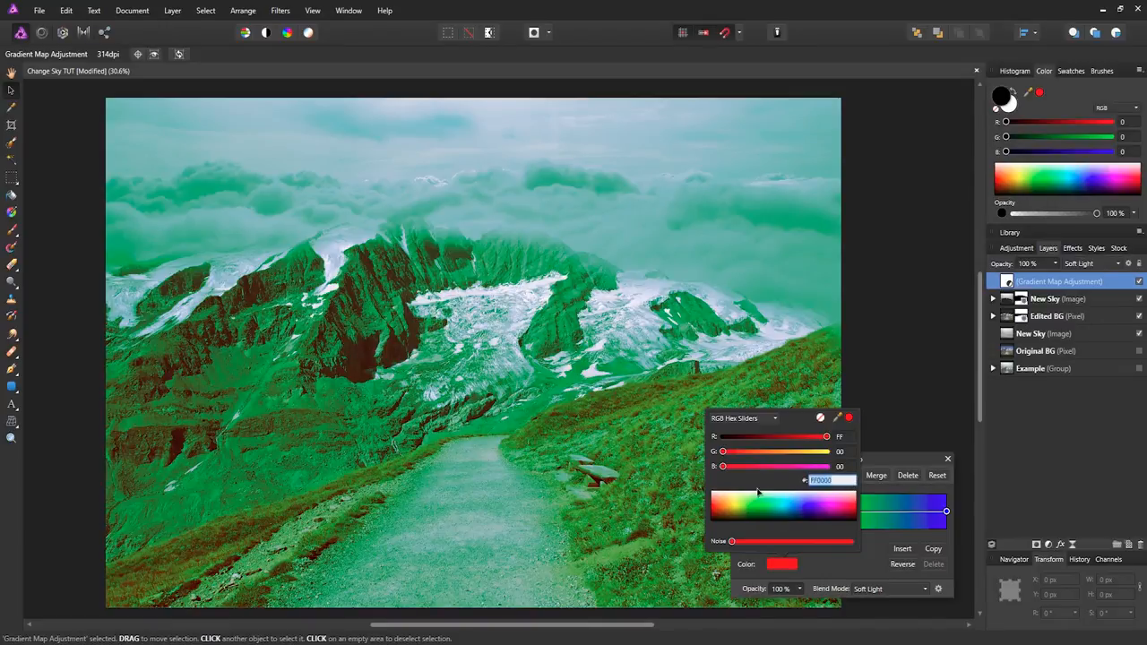
mouse_move(703, 395)
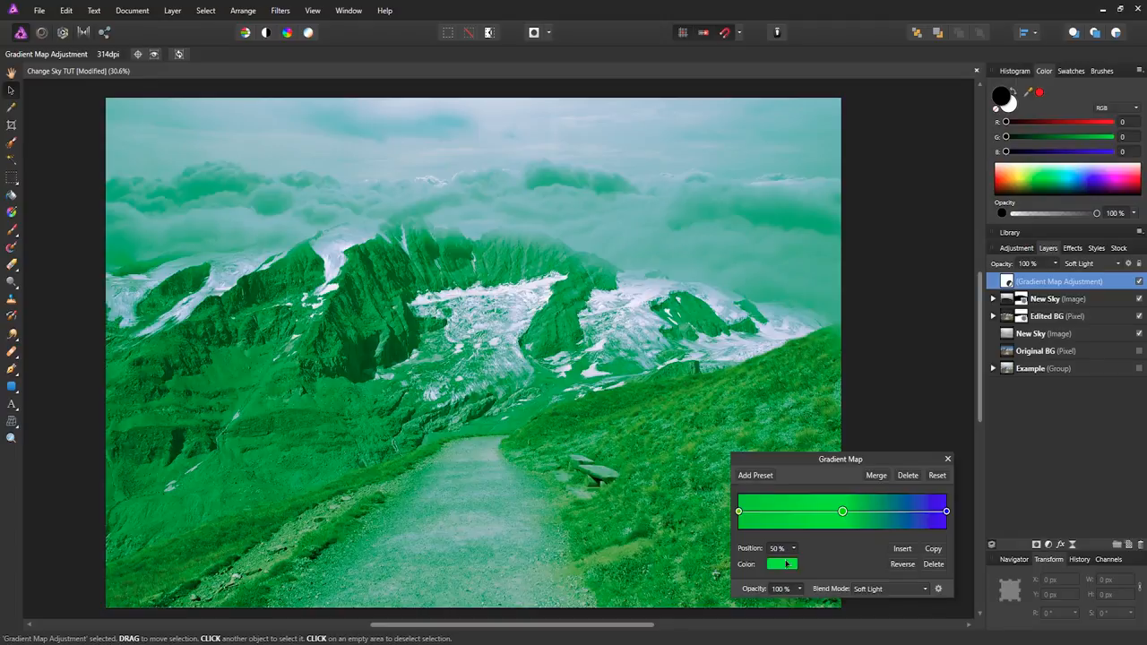
left_click(782, 562)
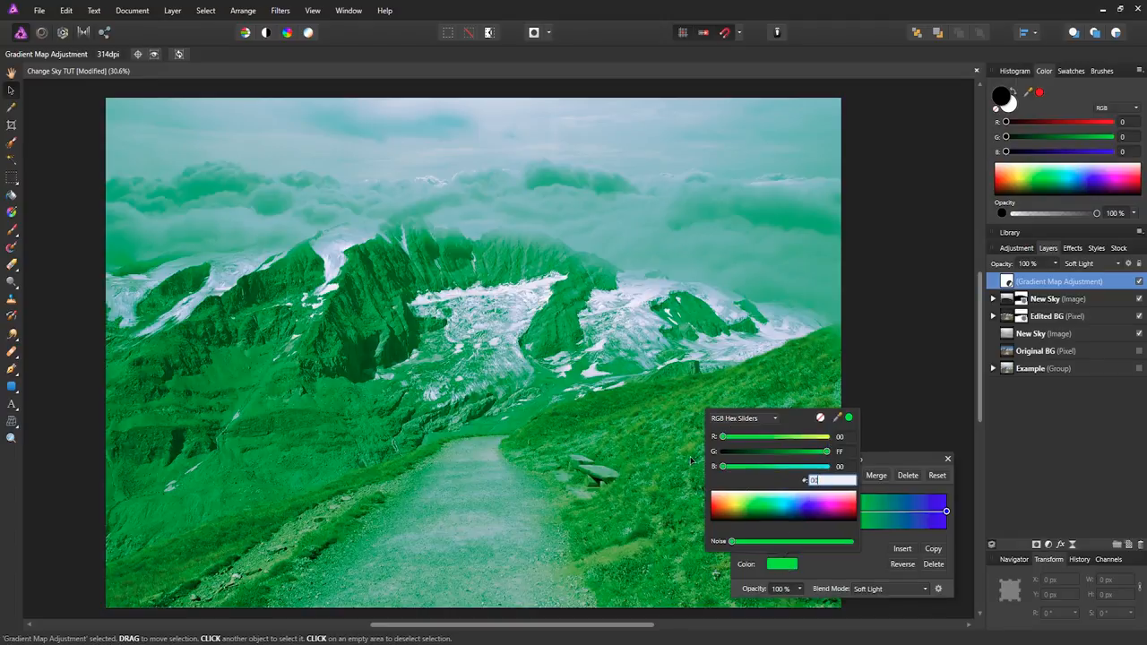
type("0075f")
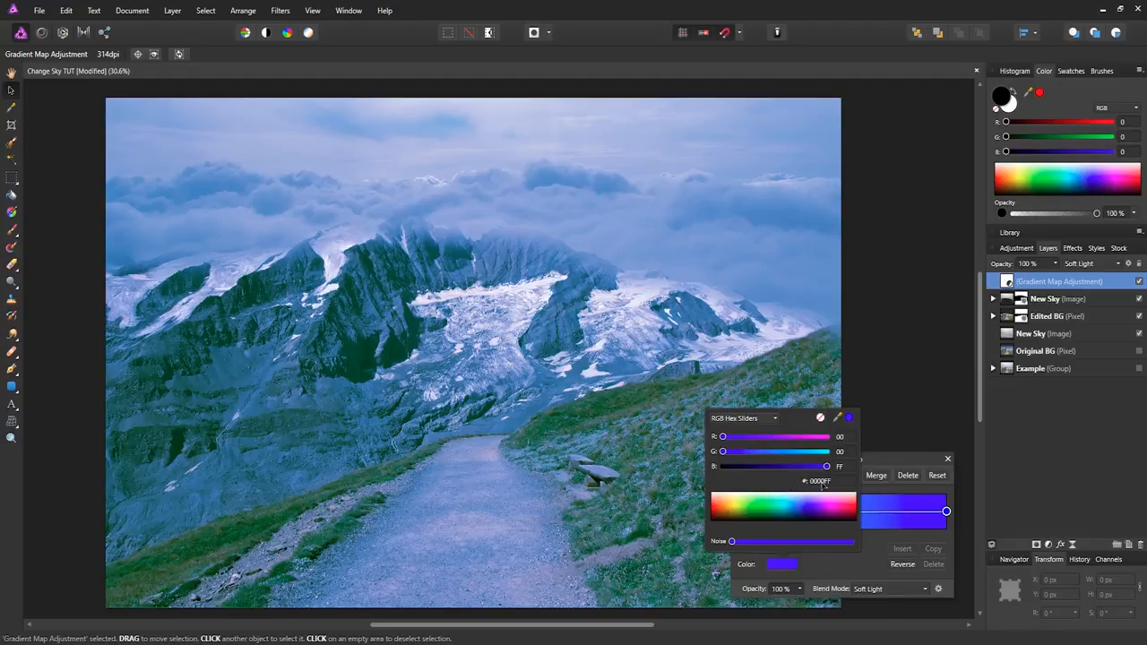
triple_click(823, 480)
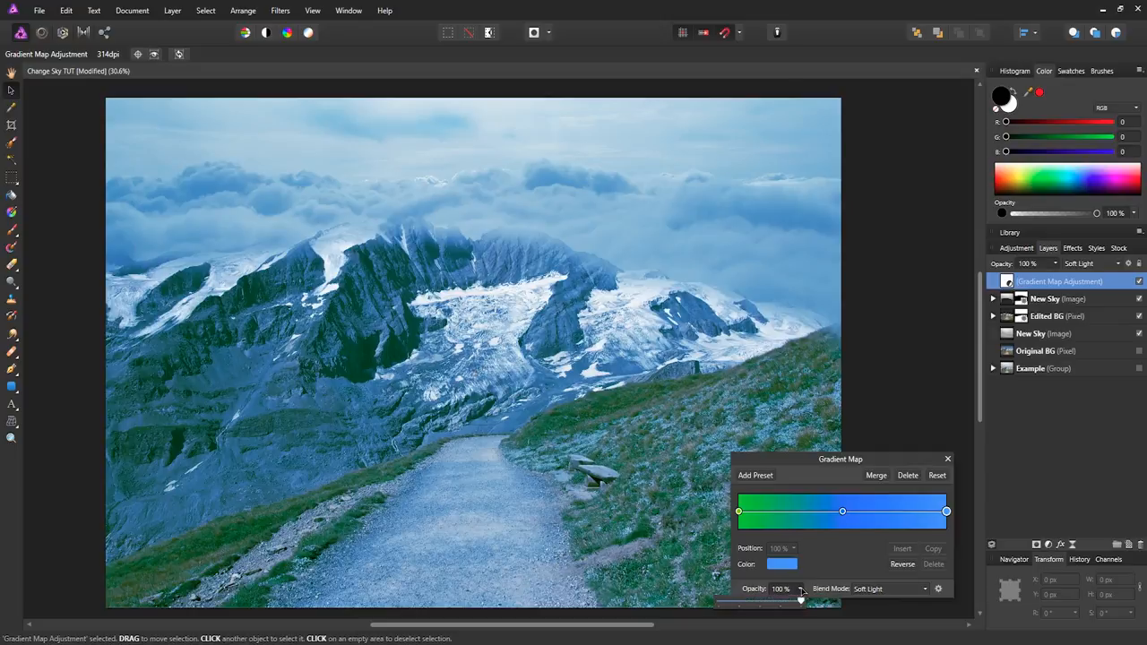
- Lower the Gradient Map opacity to 25% and close its dialog
left_click_drag(799, 602, 762, 603)
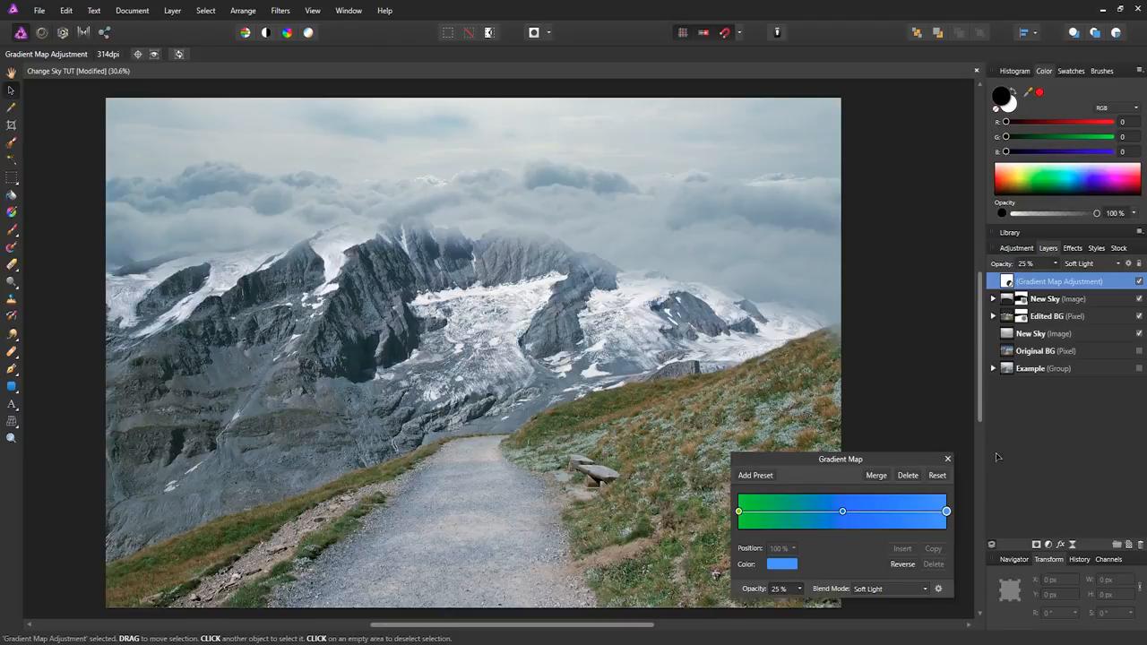
left_click(947, 459)
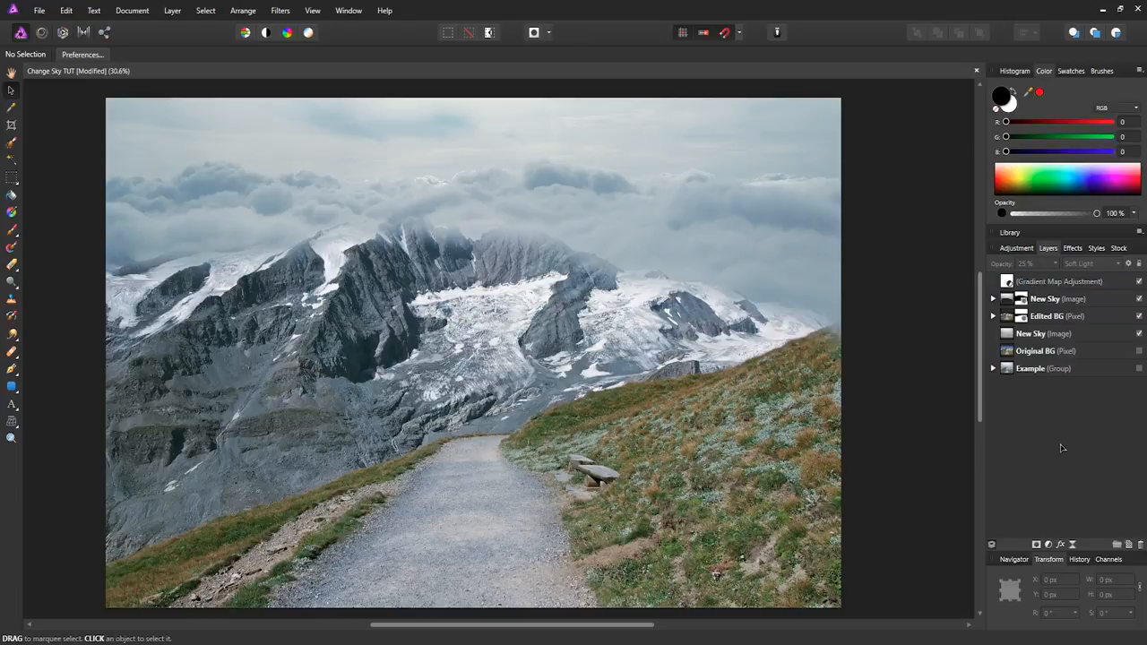
mouse_move(1042, 434)
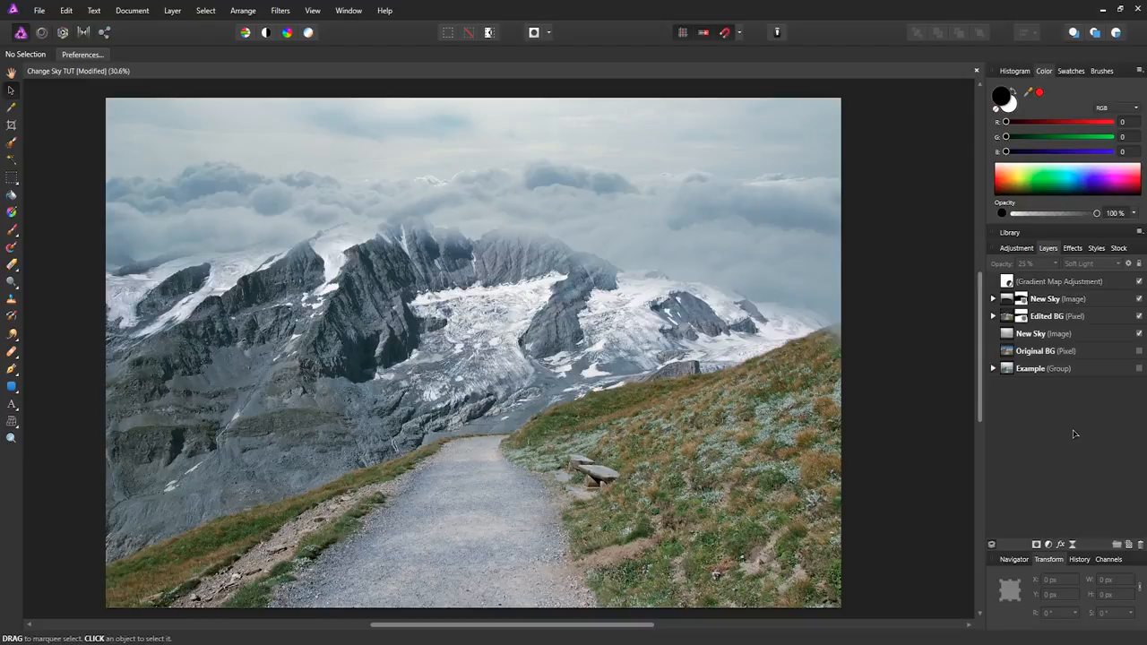
mouse_move(1054, 437)
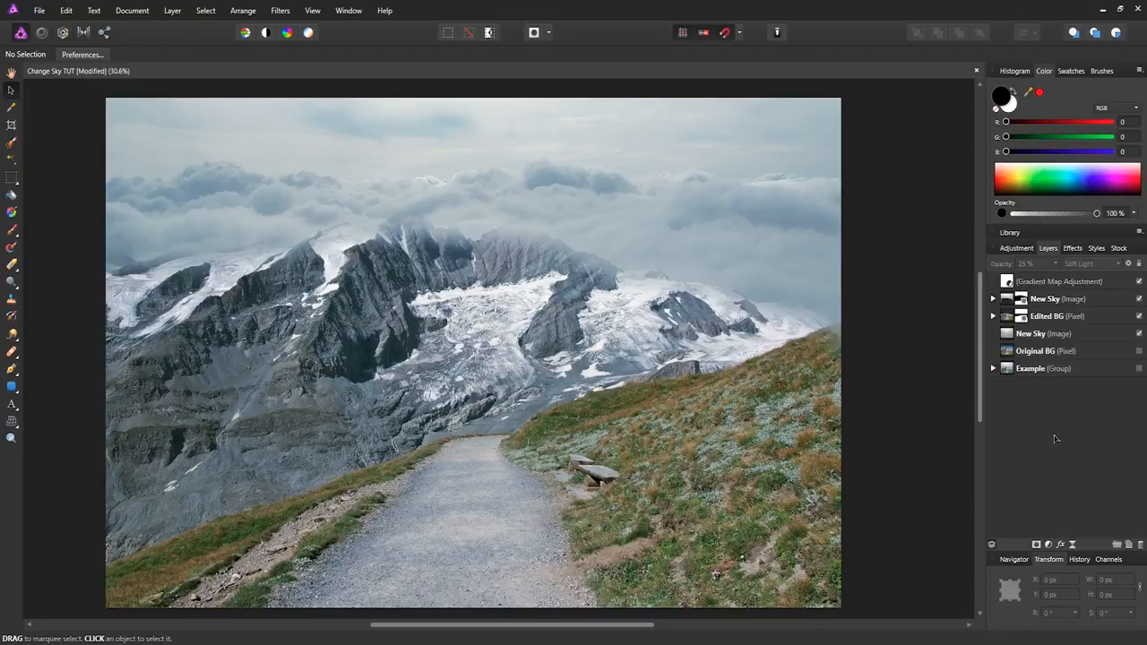
mouse_move(1061, 437)
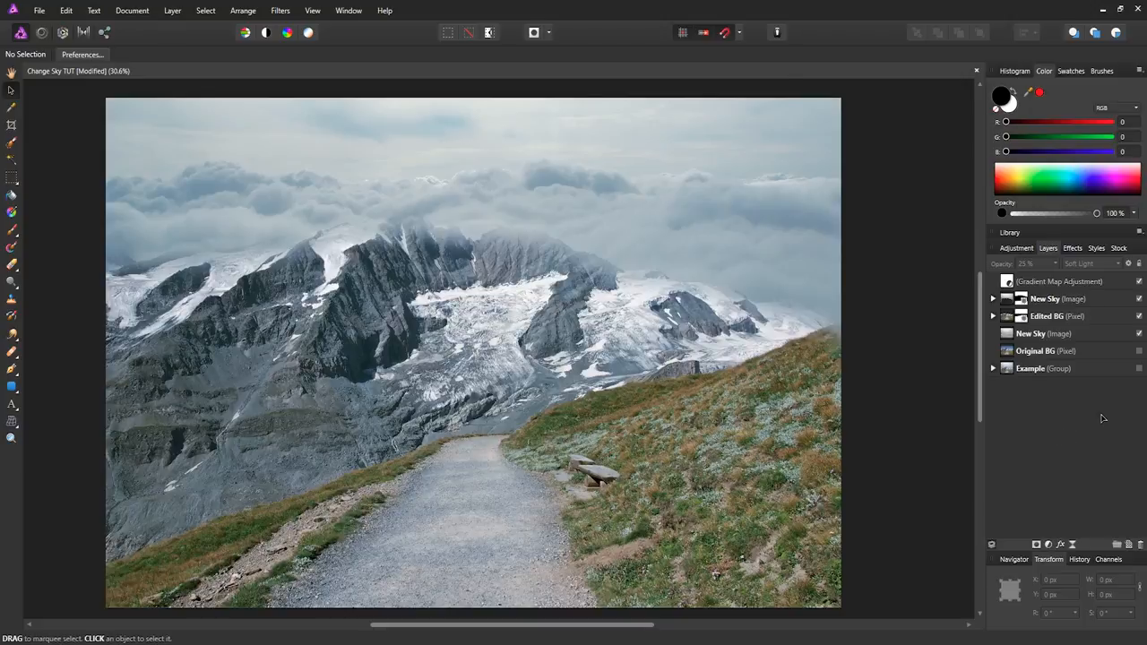
mouse_move(1072, 419)
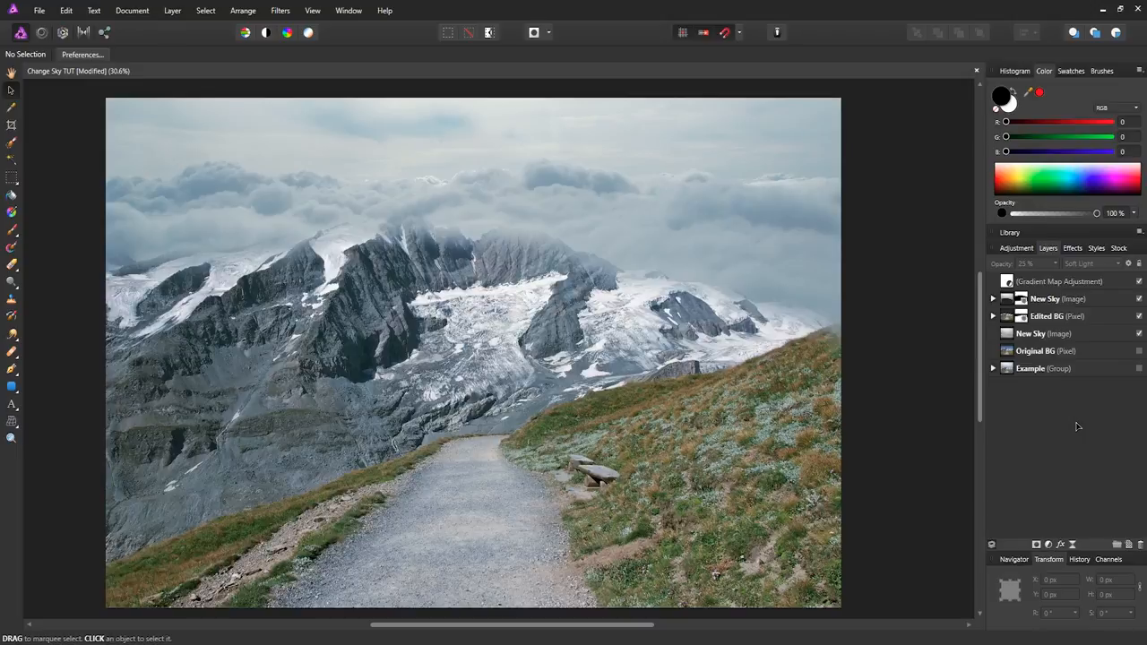
mouse_move(1068, 424)
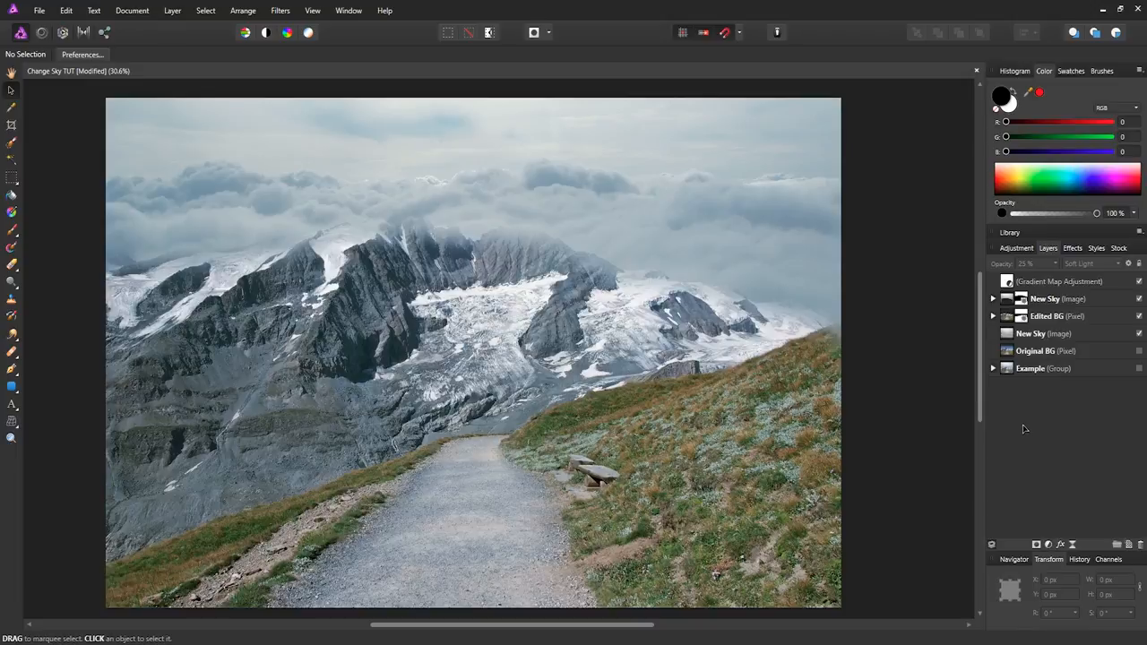
mouse_move(1067, 444)
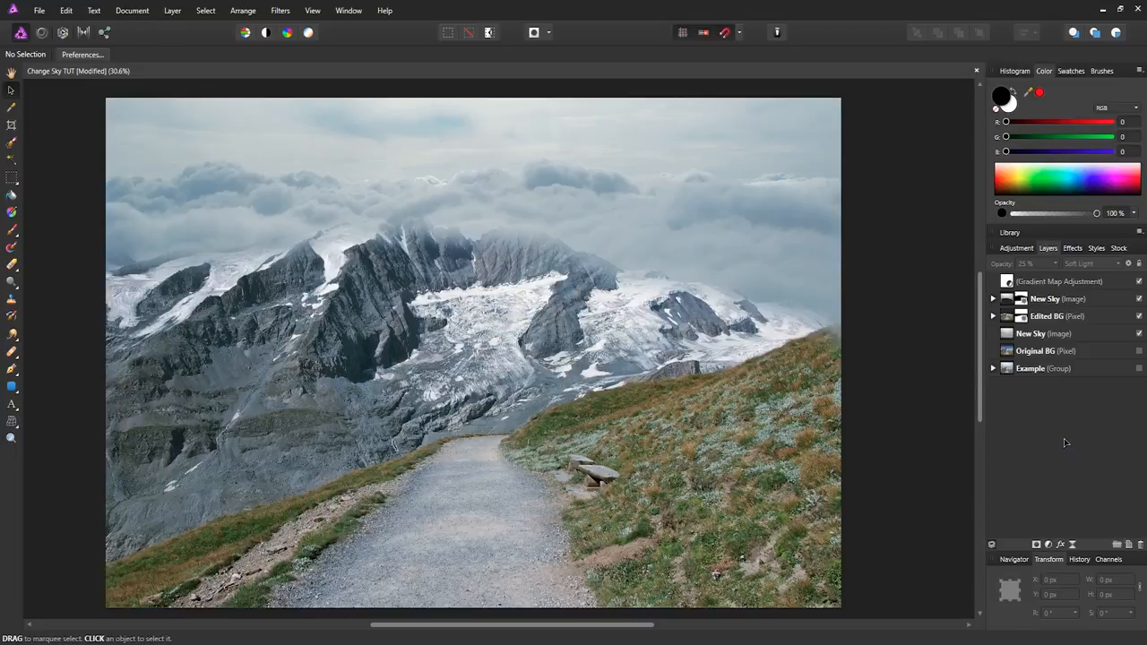
mouse_move(1061, 437)
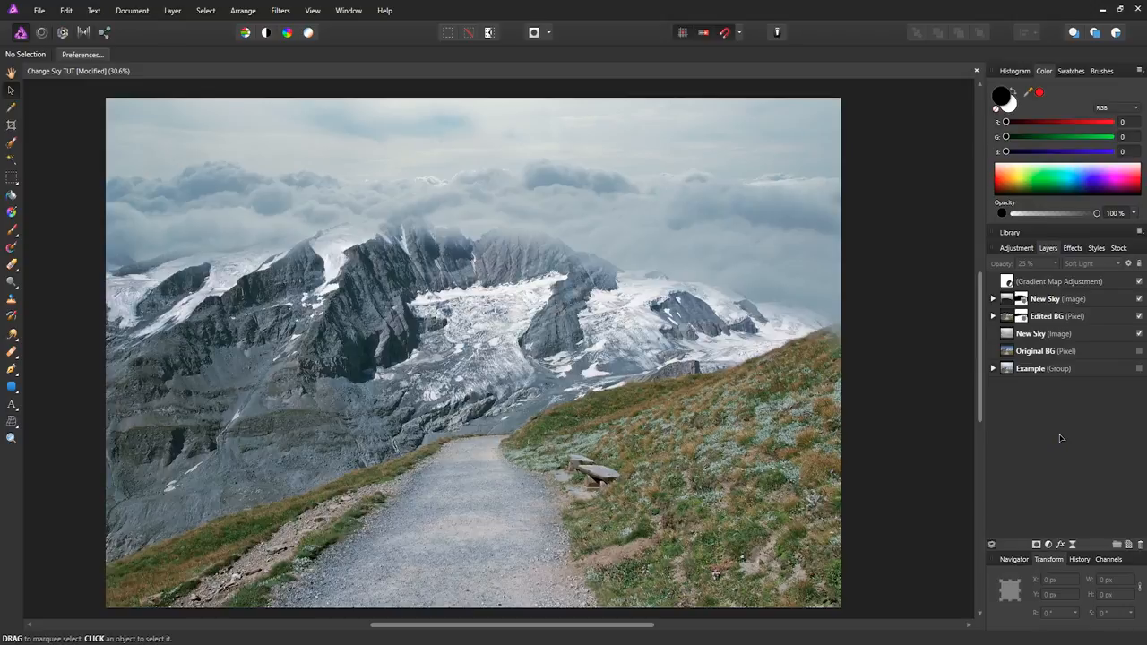
mouse_move(1072, 448)
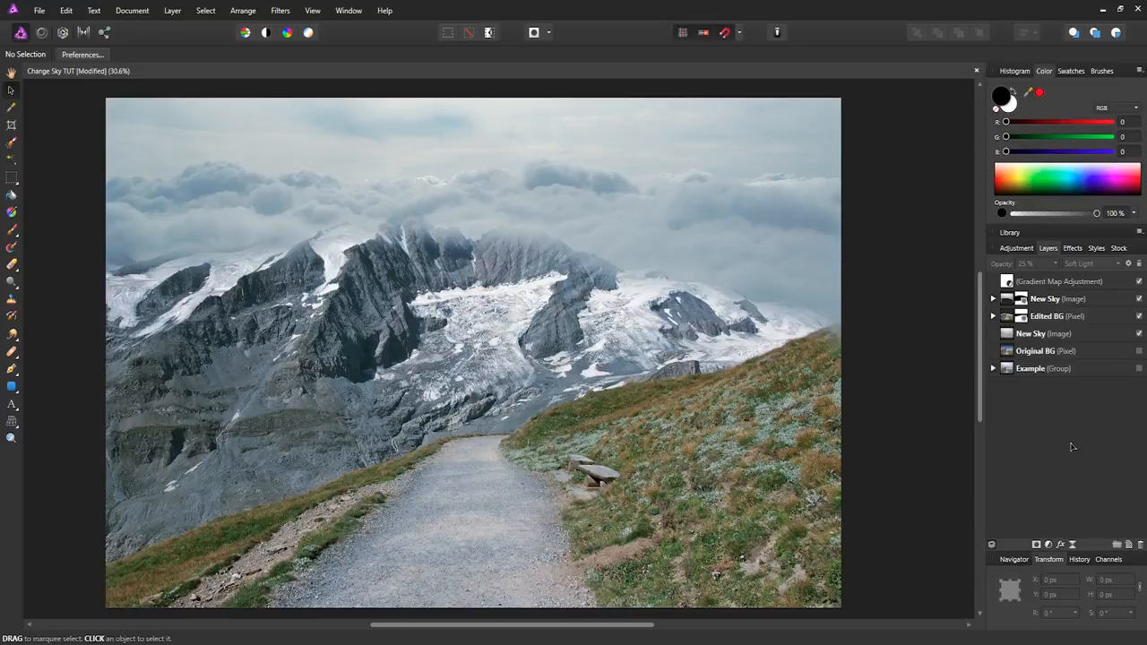